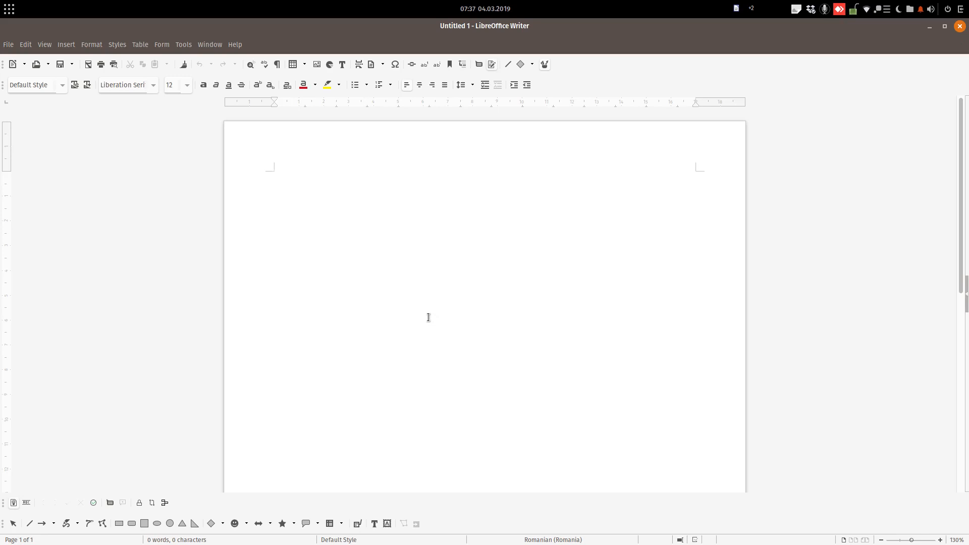
pyautogui.moveTo(269, 255)
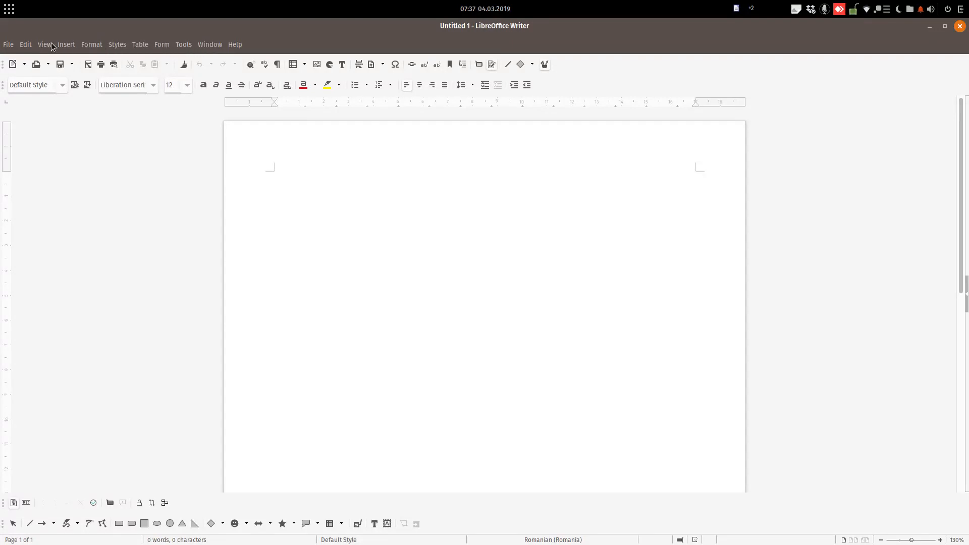
# - Browse Writer's Format, Styles, Form and Tools menus and enter the program options
pyautogui.click(92, 45)
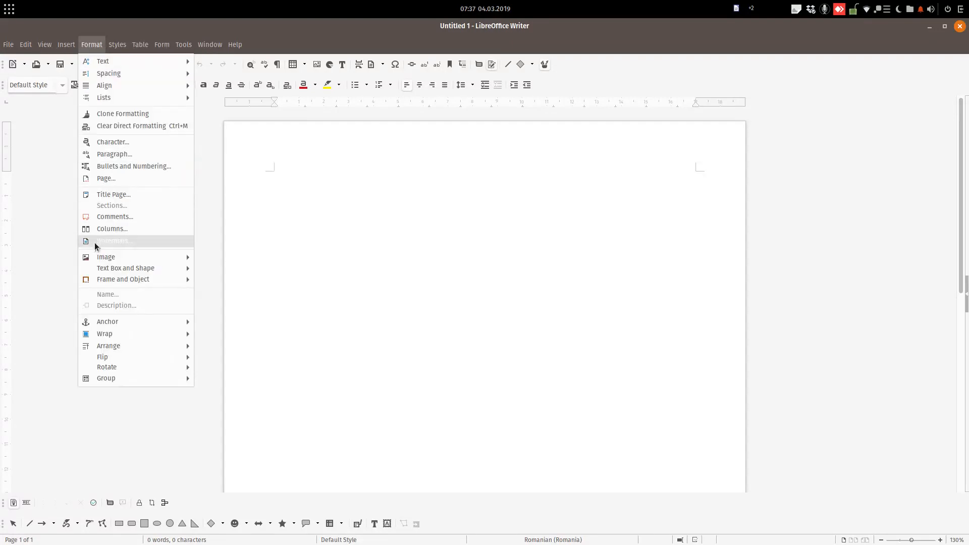
pyautogui.click(117, 44)
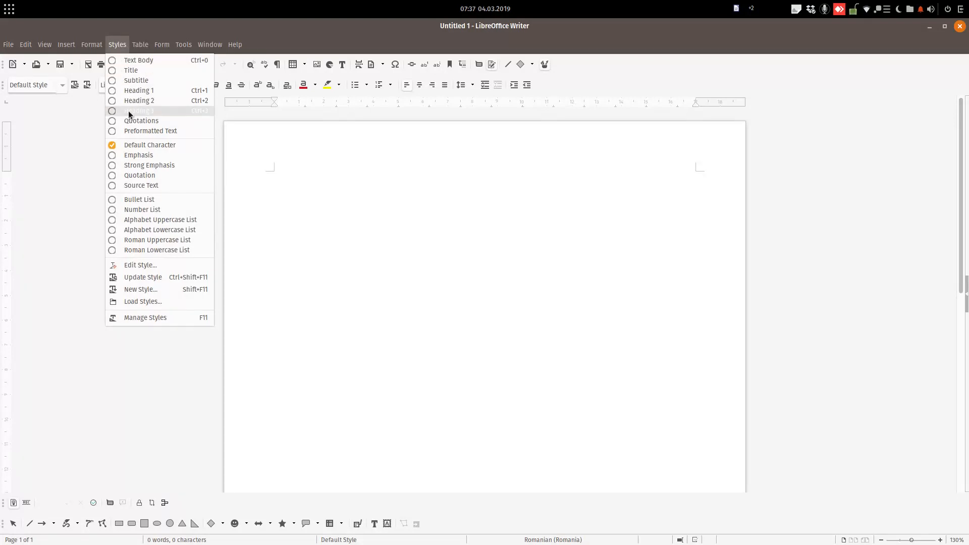
pyautogui.click(161, 44)
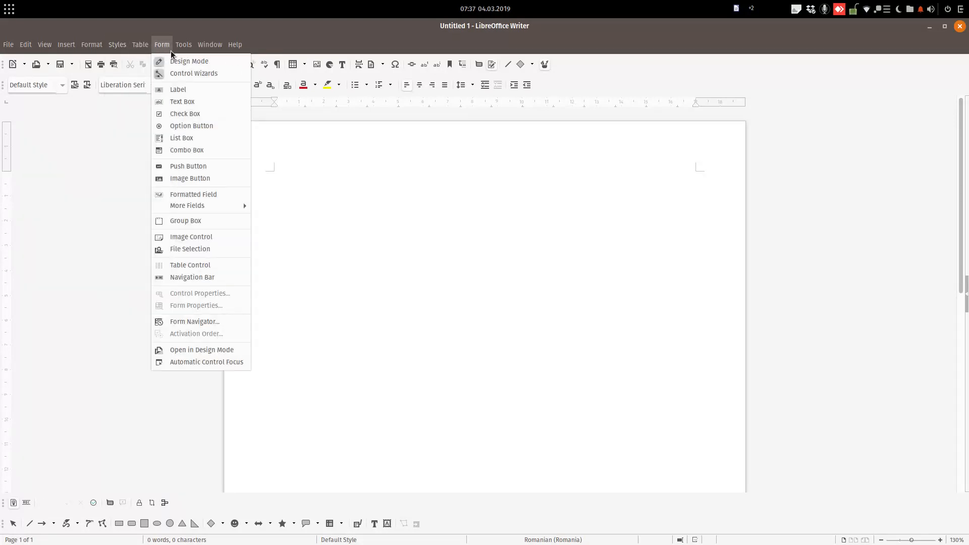
pyautogui.click(183, 43)
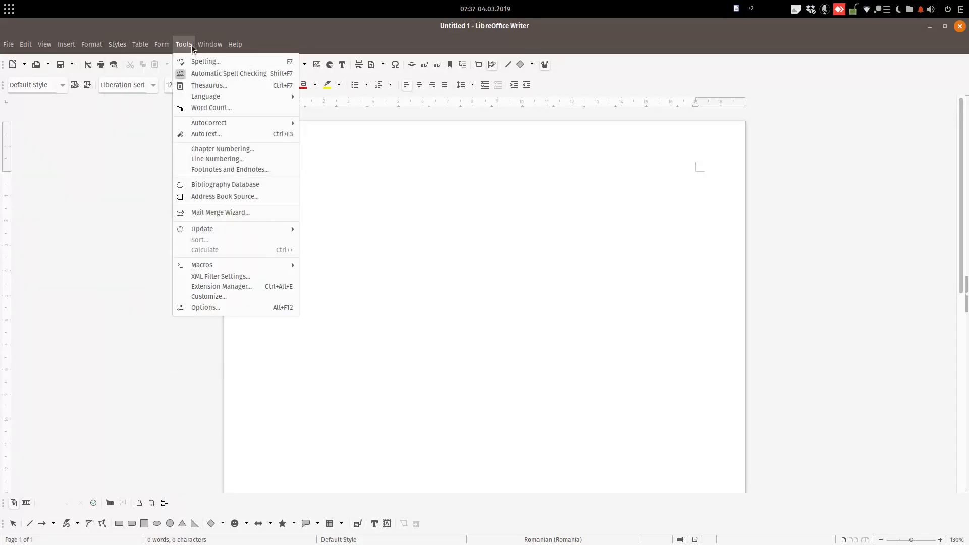
pyautogui.click(205, 307)
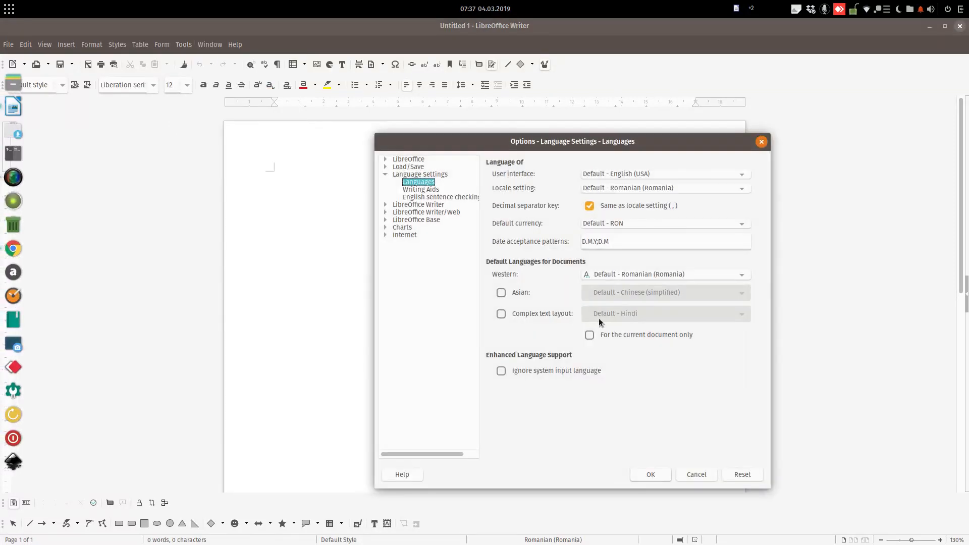
# - Check the available user interface languages under Language Settings, then leave the options
pyautogui.click(385, 158)
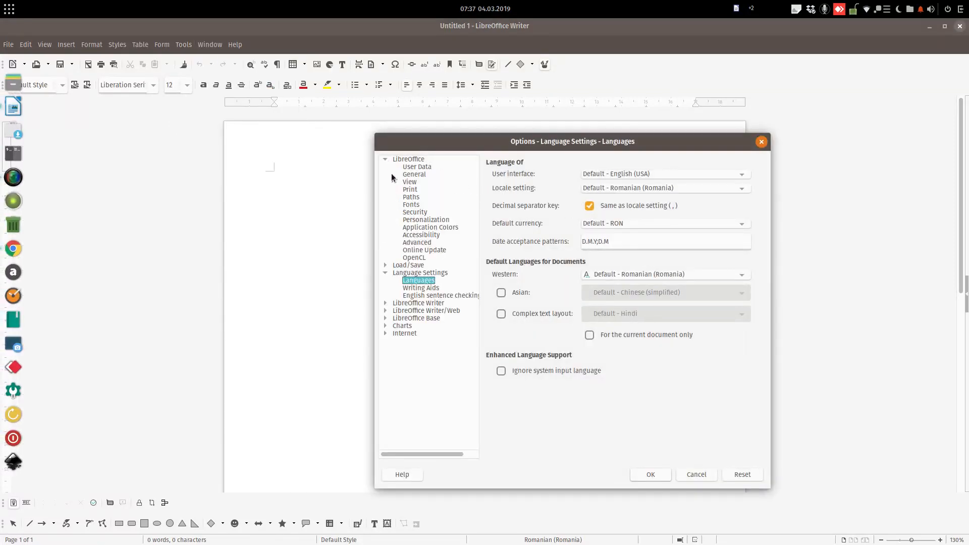
pyautogui.moveTo(416, 283)
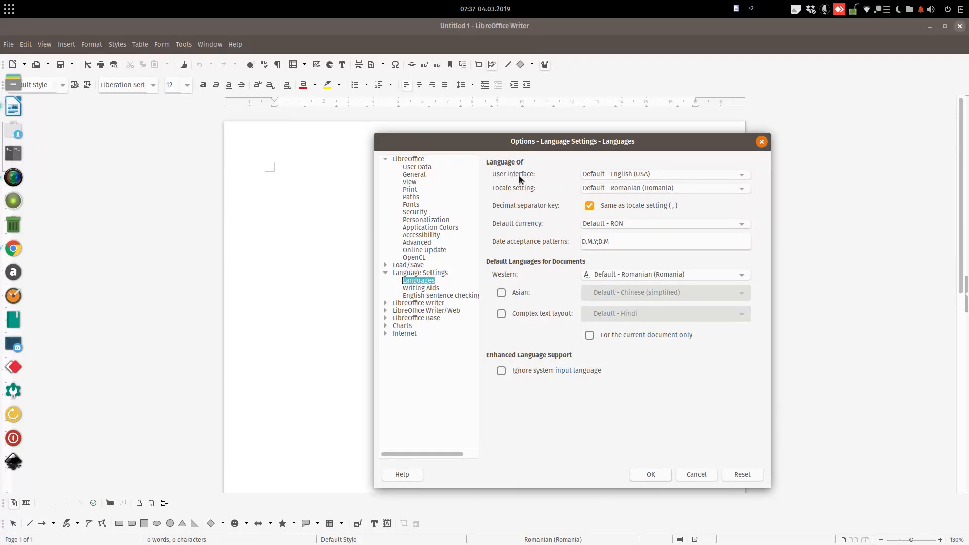
pyautogui.click(741, 174)
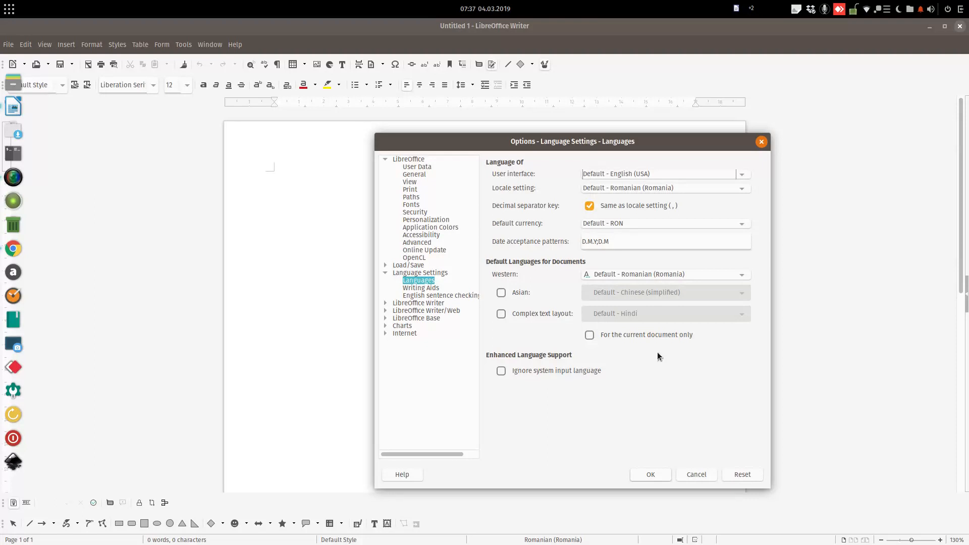
pyautogui.moveTo(665, 446)
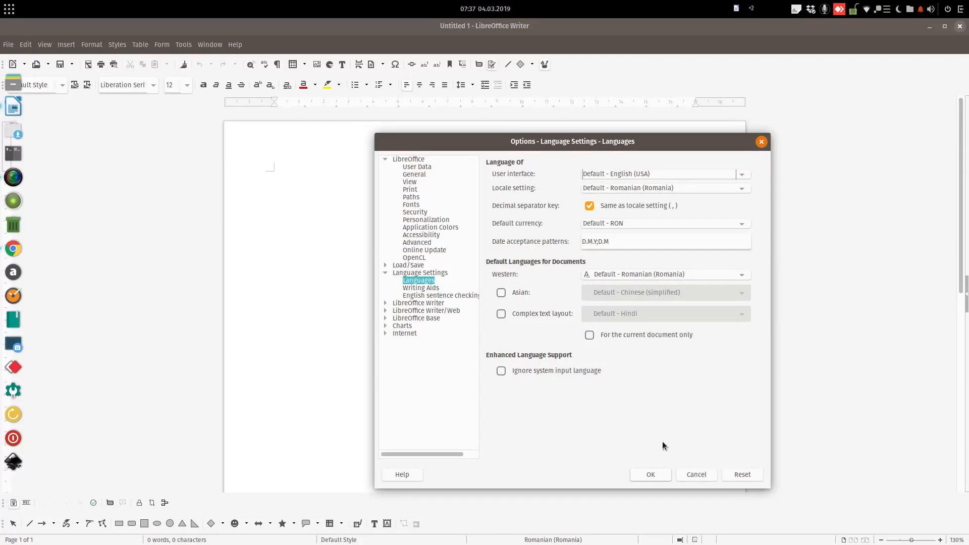
pyautogui.click(649, 475)
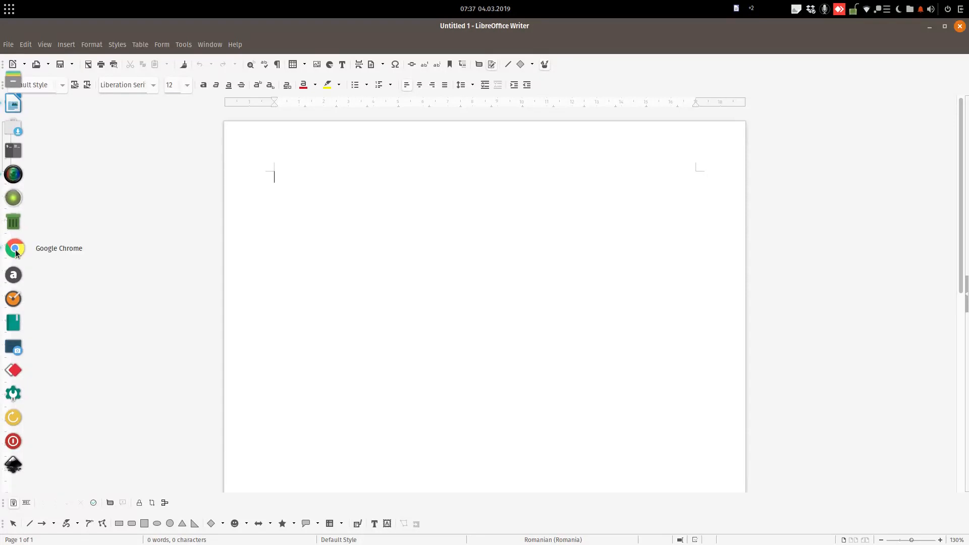
# - In Chrome, reach the Download LibreOffice page from libreoffice.org's Download menu
pyautogui.click(13, 248)
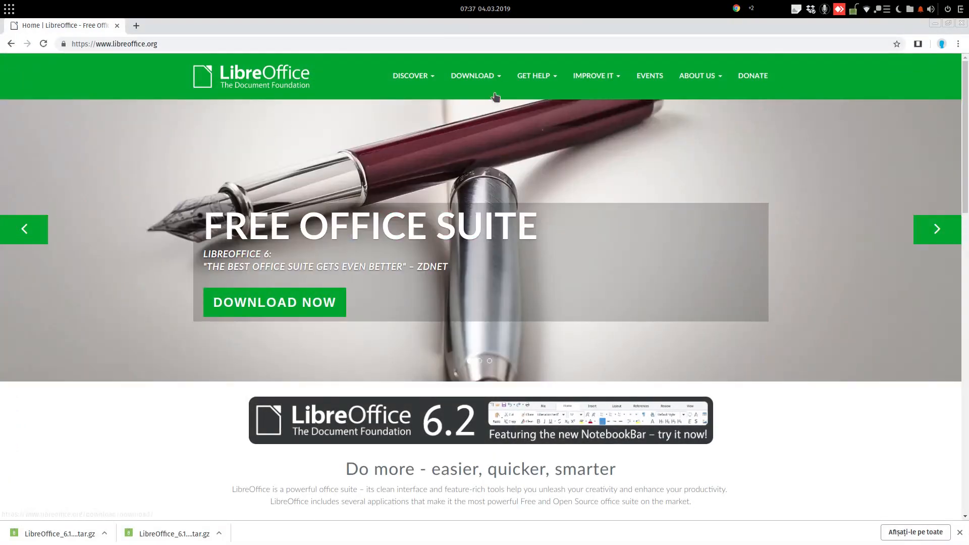
pyautogui.click(475, 76)
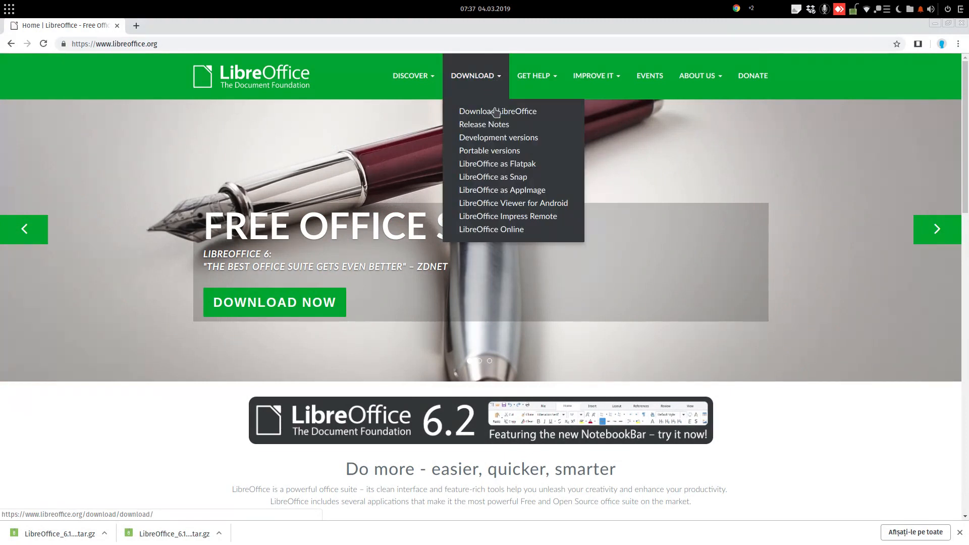
pyautogui.click(498, 112)
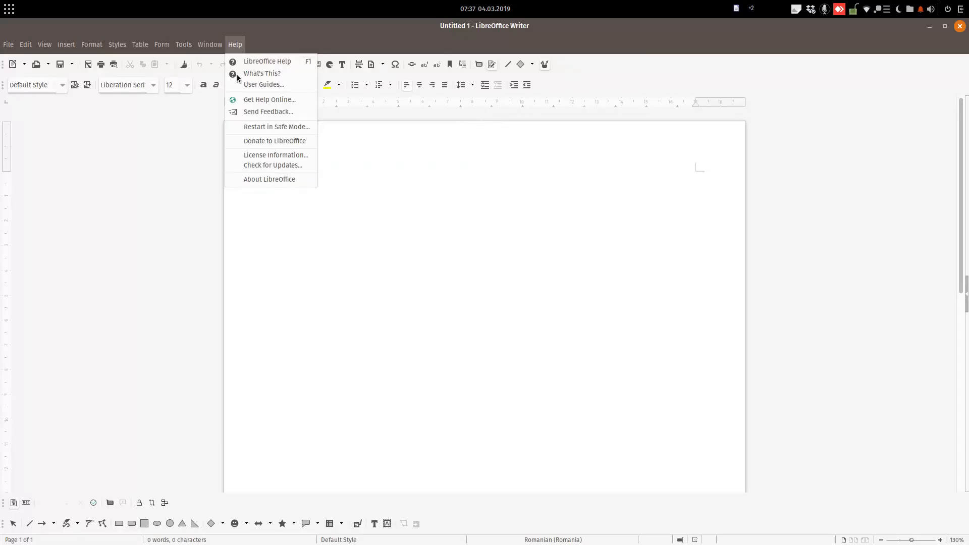
# - Read the installed version 6.1.5.2 in About LibreOffice, then return to the download page in Chrome
pyautogui.click(268, 180)
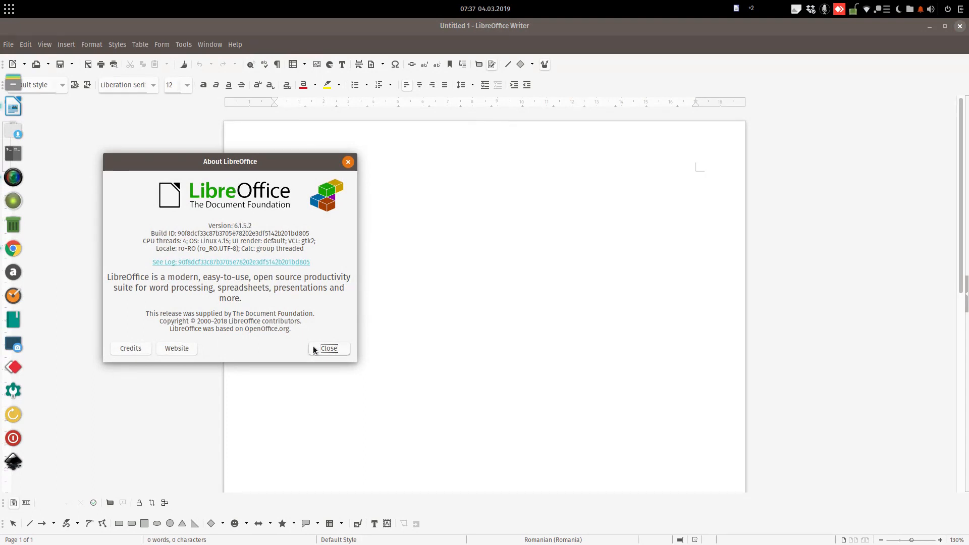
pyautogui.click(328, 349)
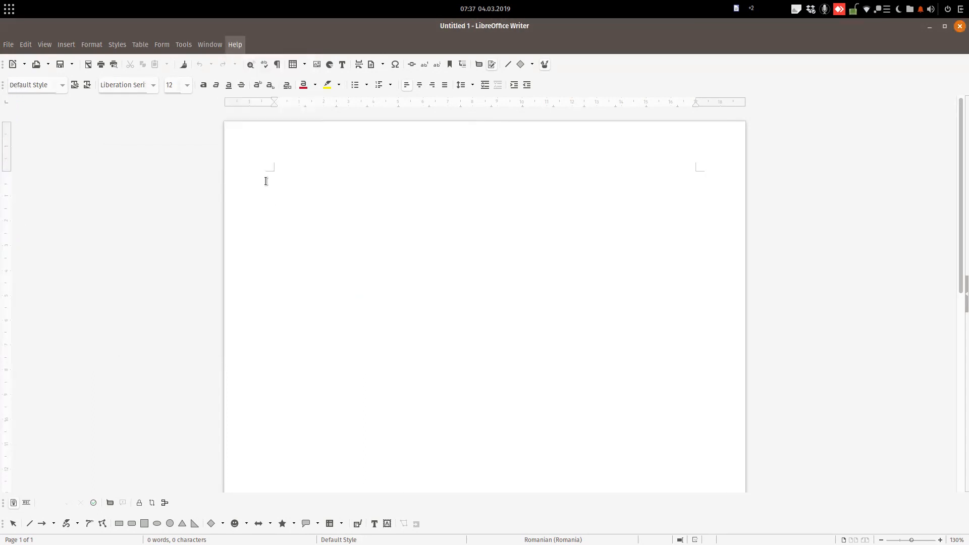
pyautogui.click(235, 44)
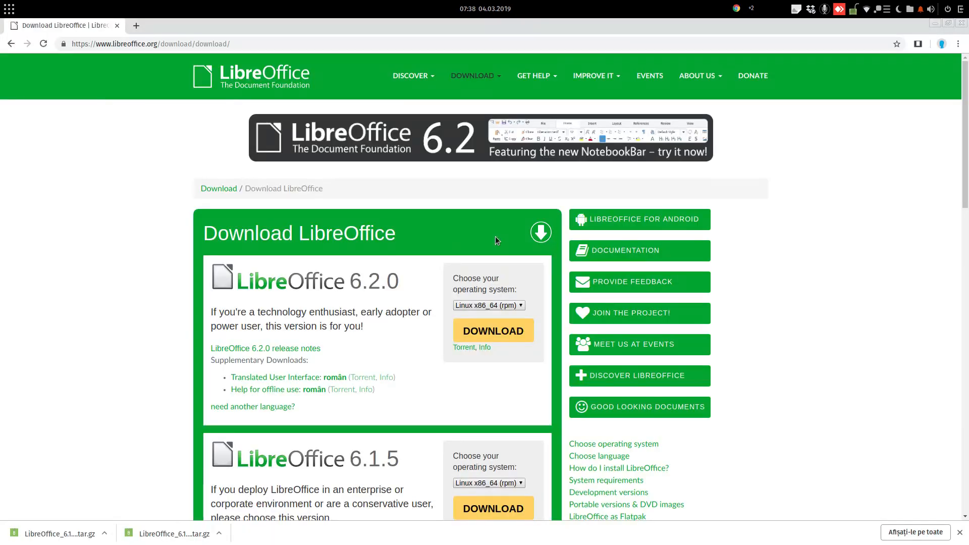
# - Reach the LibreOffice 6.1.5 supplementary downloads and its 'need another language?' list
pyautogui.scroll(-3)
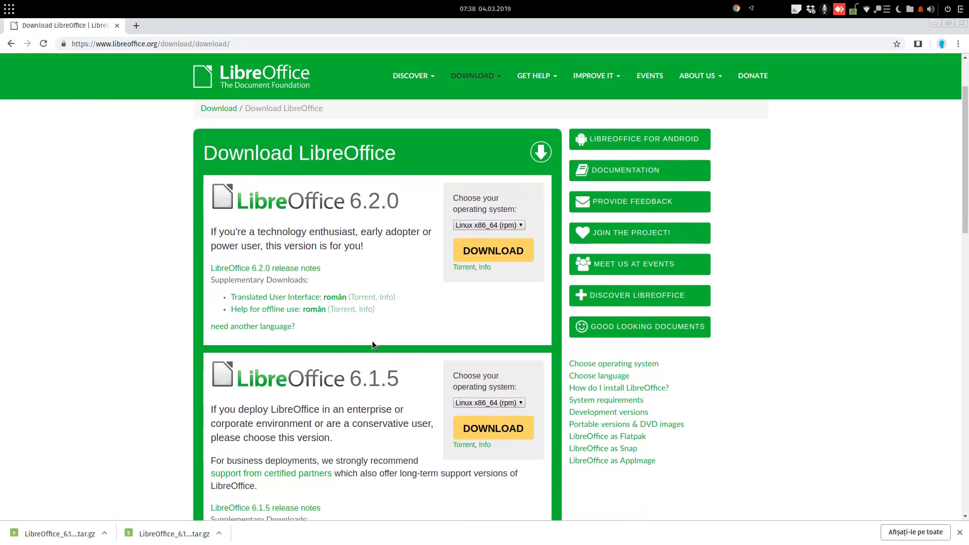
pyautogui.scroll(-3)
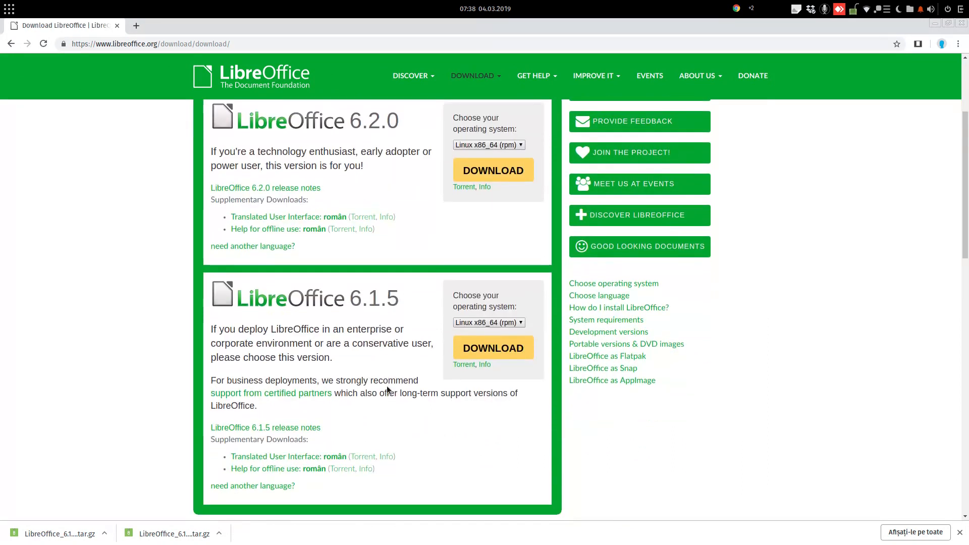
pyautogui.moveTo(243, 463)
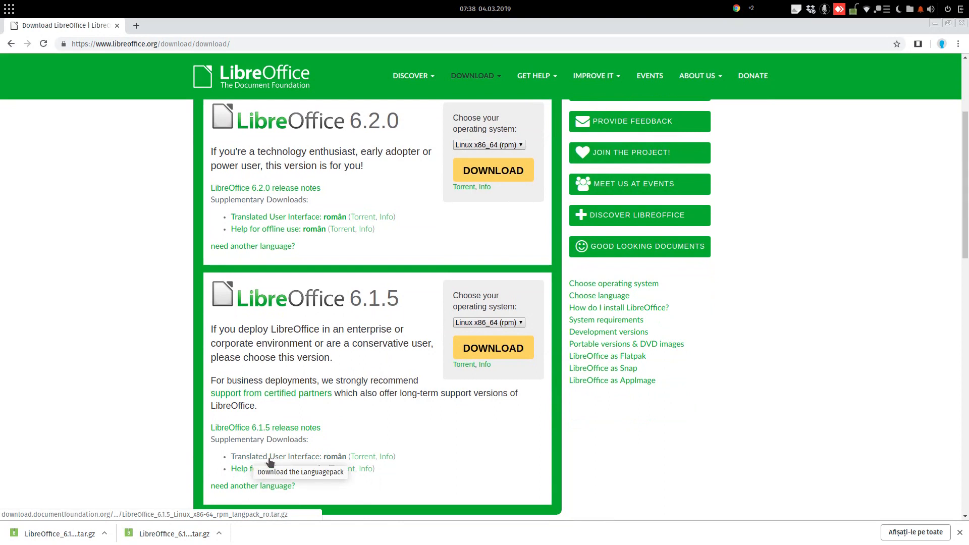
pyautogui.moveTo(279, 486)
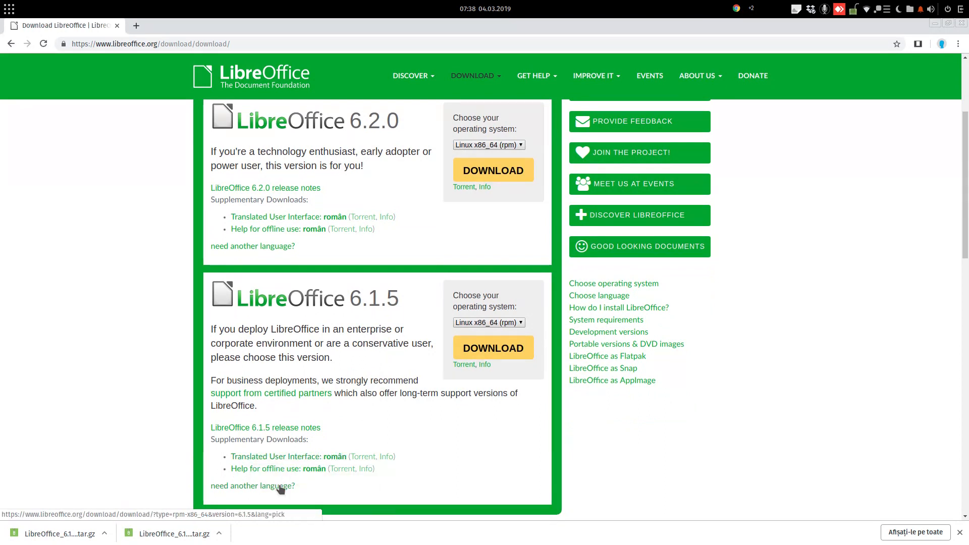
pyautogui.click(252, 486)
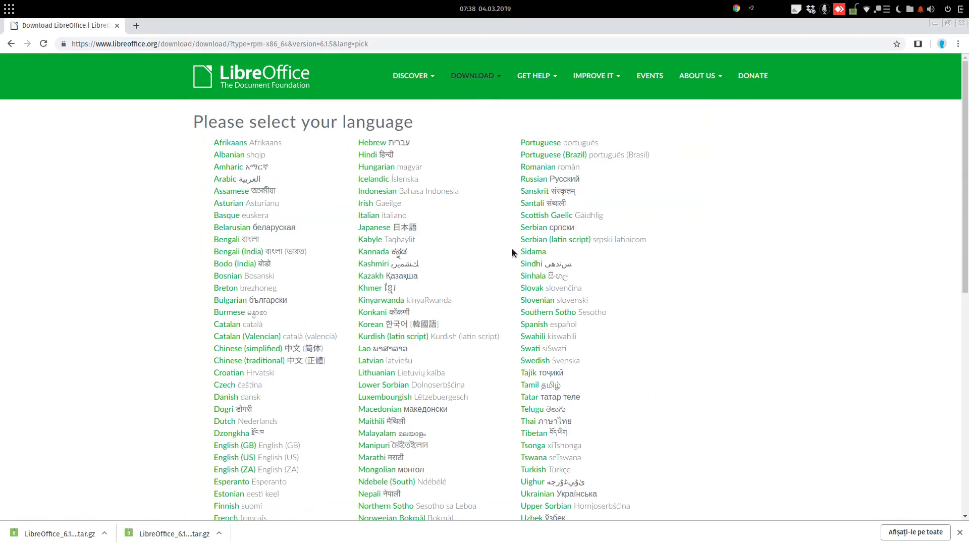
pyautogui.moveTo(541, 139)
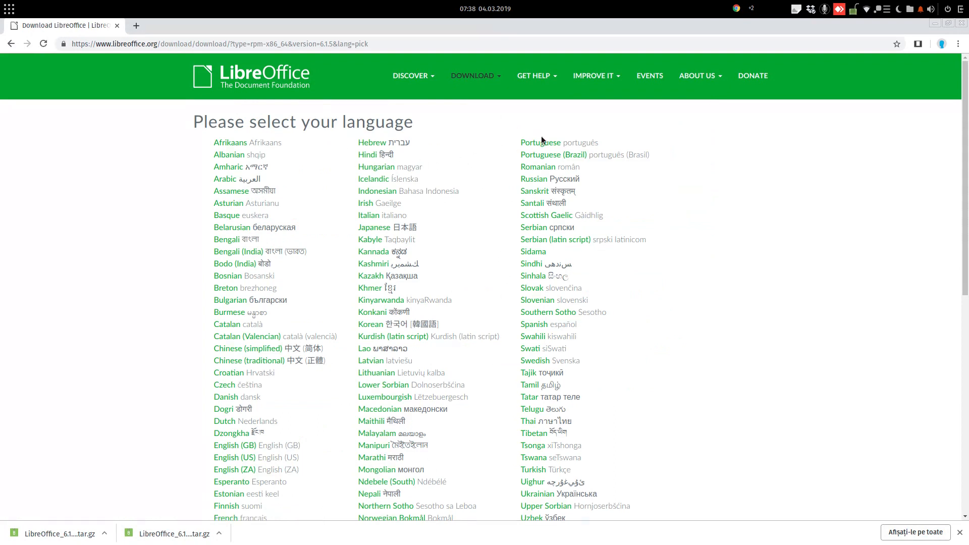
pyautogui.moveTo(535, 236)
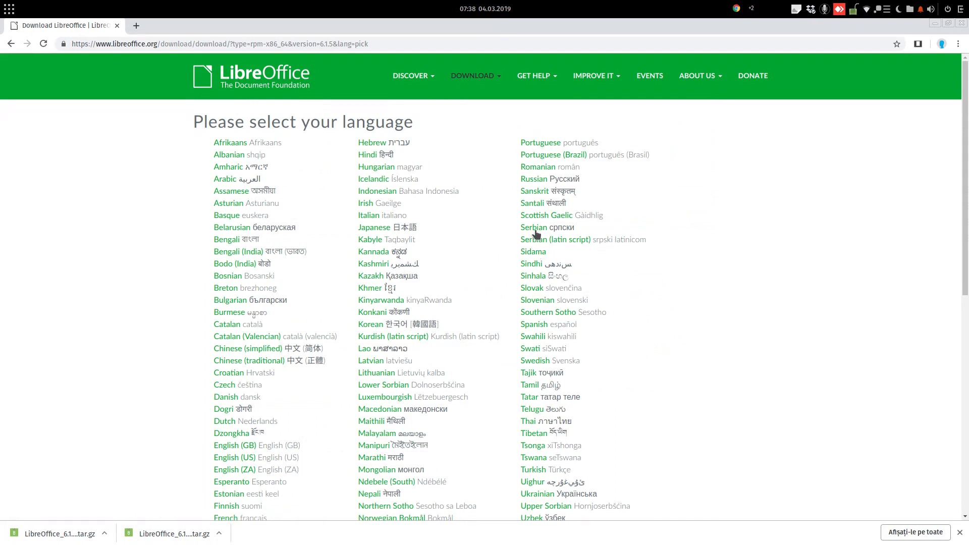
pyautogui.moveTo(337, 346)
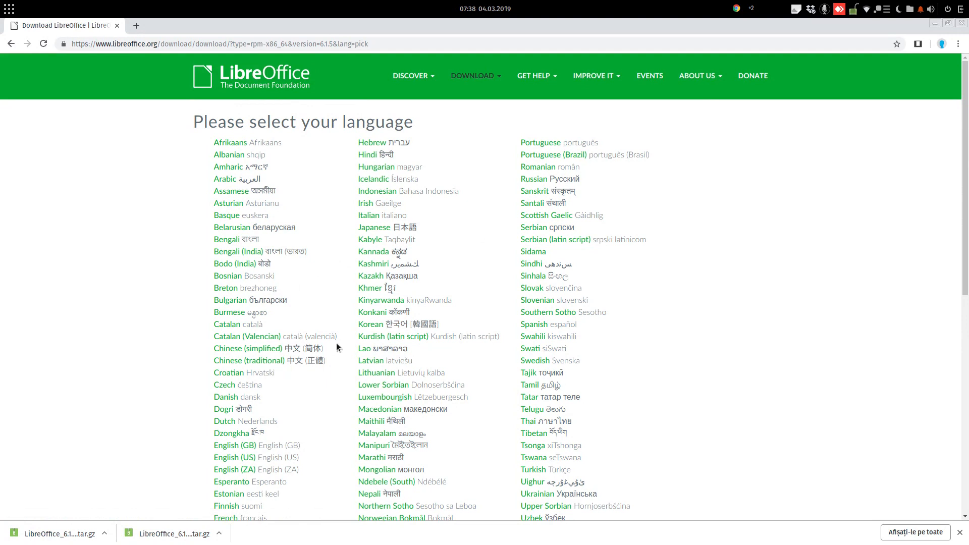
pyautogui.moveTo(236, 426)
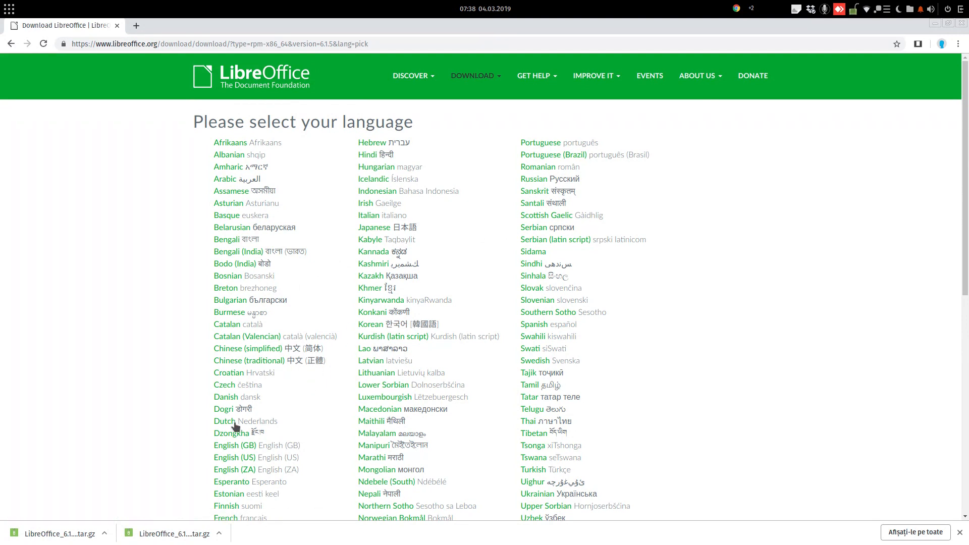
pyautogui.moveTo(472, 421)
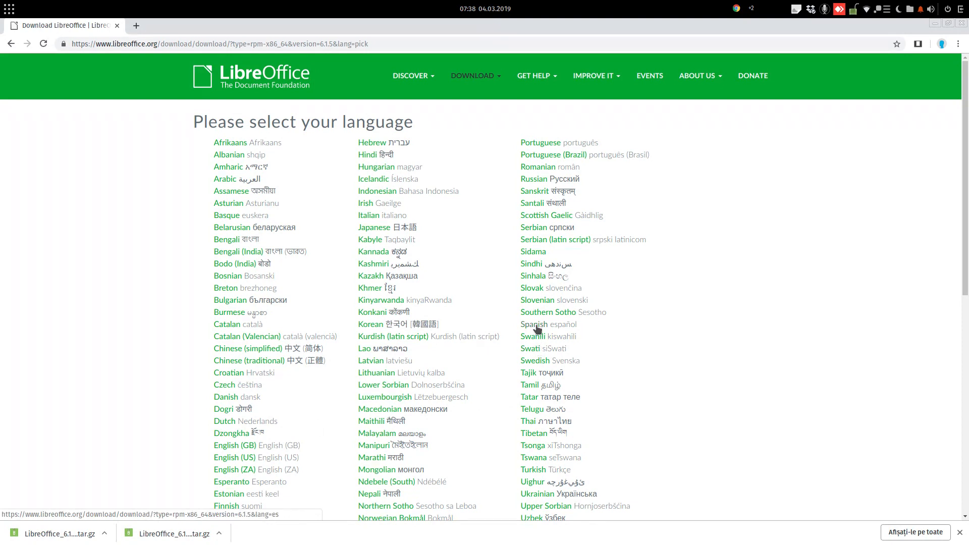
# - Choose Spanish as the download language
pyautogui.click(533, 324)
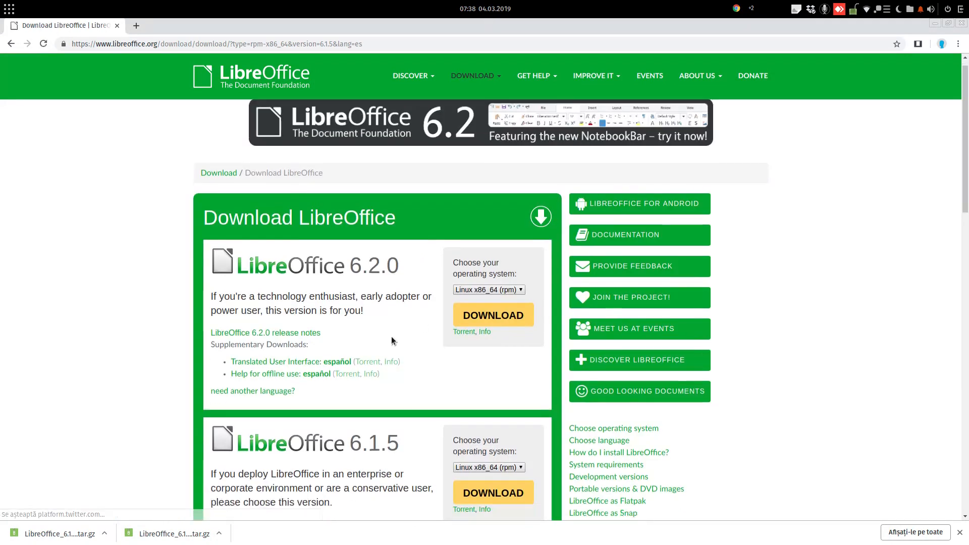
# - Set the 6.1.5 operating system to Linux x86_64 (deb)
pyautogui.scroll(-3)
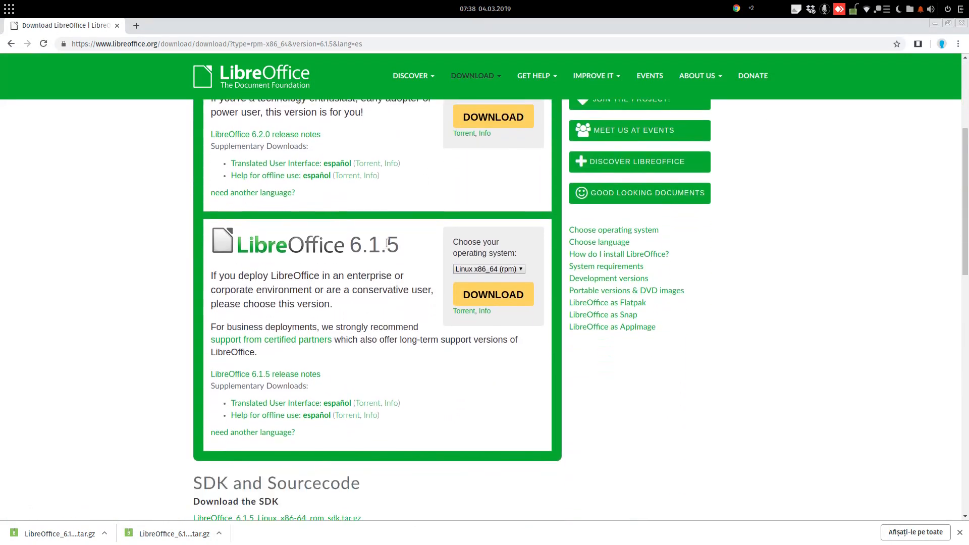
pyautogui.moveTo(267, 378)
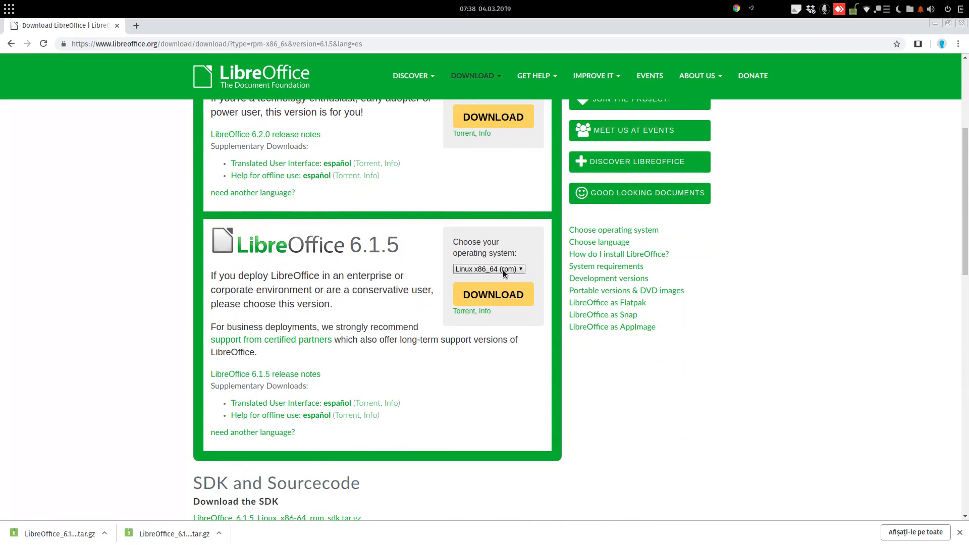
pyautogui.click(488, 269)
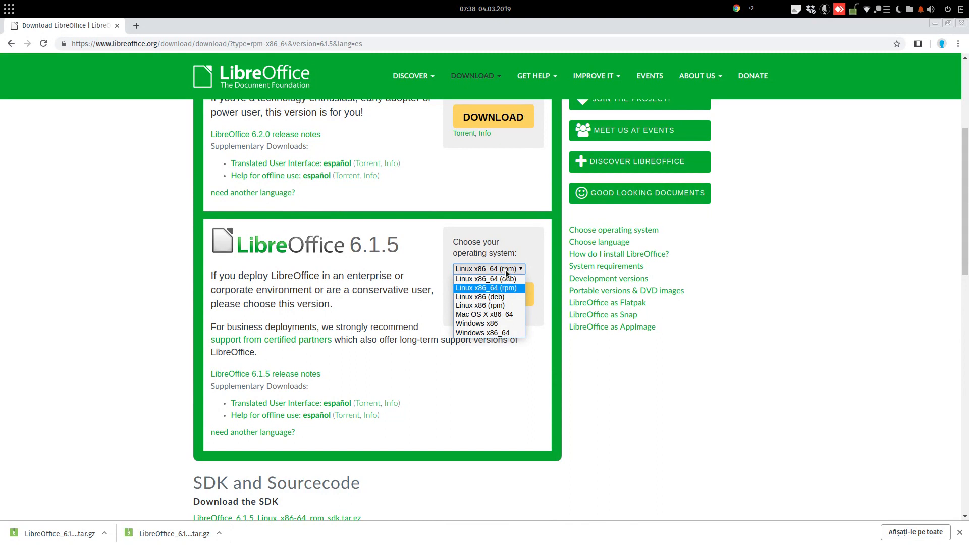
pyautogui.moveTo(486, 279)
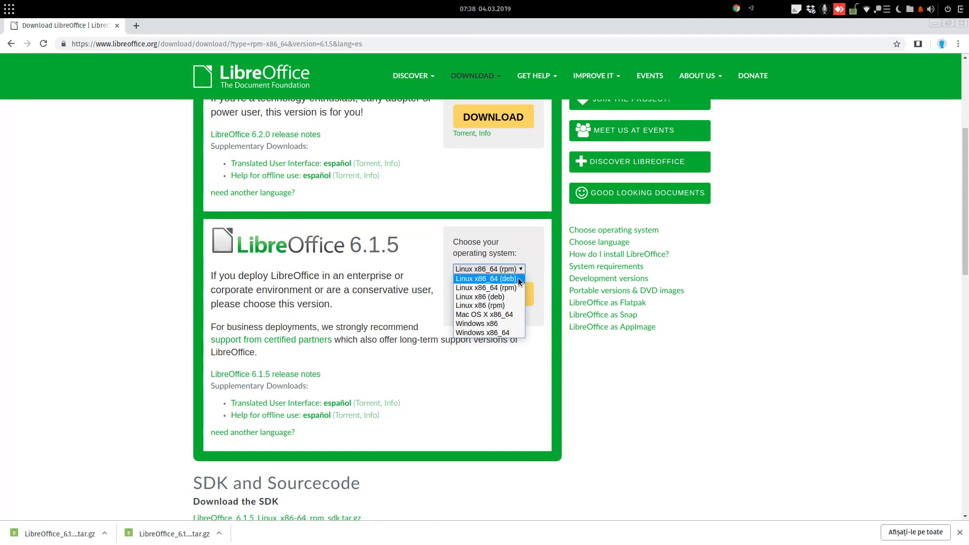
pyautogui.click(486, 278)
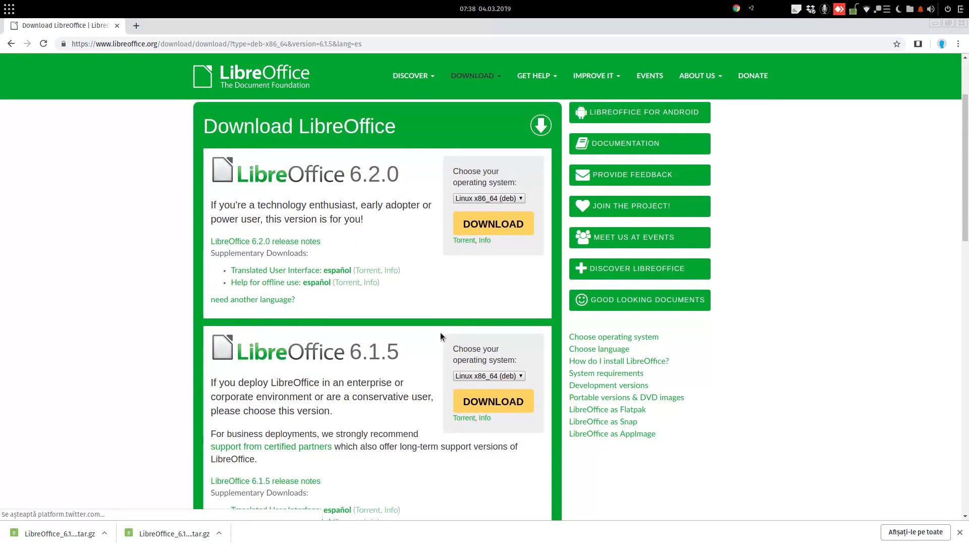
# - Download the 'Translated User Interface: español' pack and bring up the download item's options
pyautogui.scroll(-3)
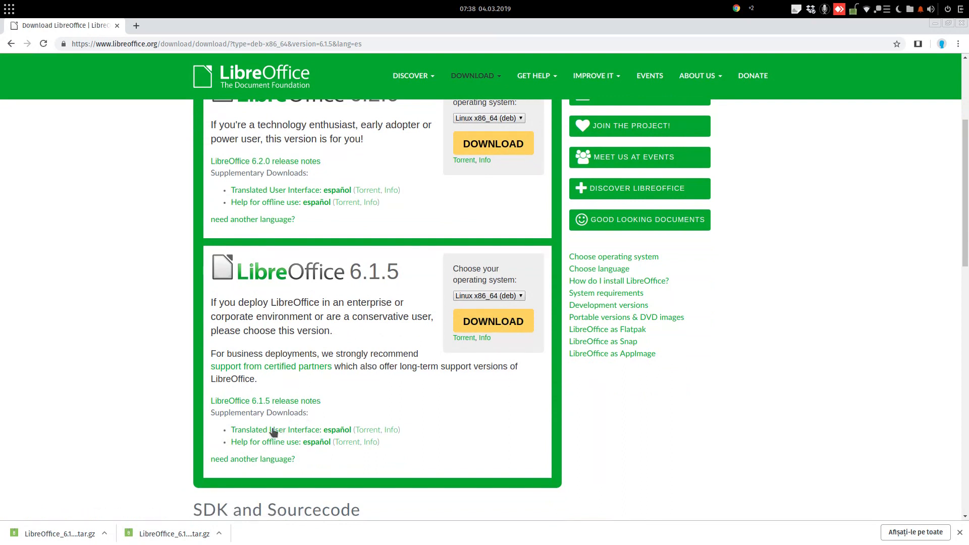
pyautogui.moveTo(291, 430)
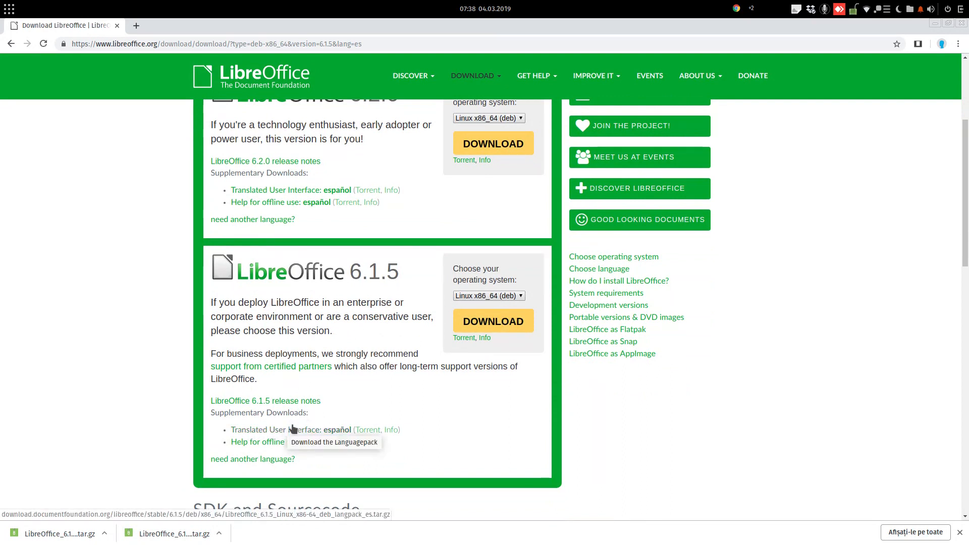
pyautogui.moveTo(335, 420)
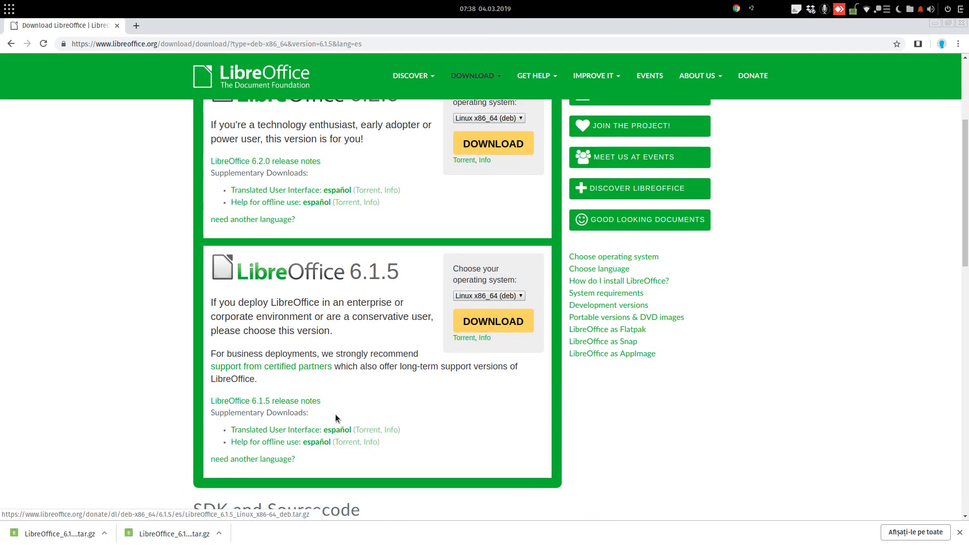
pyautogui.moveTo(299, 430)
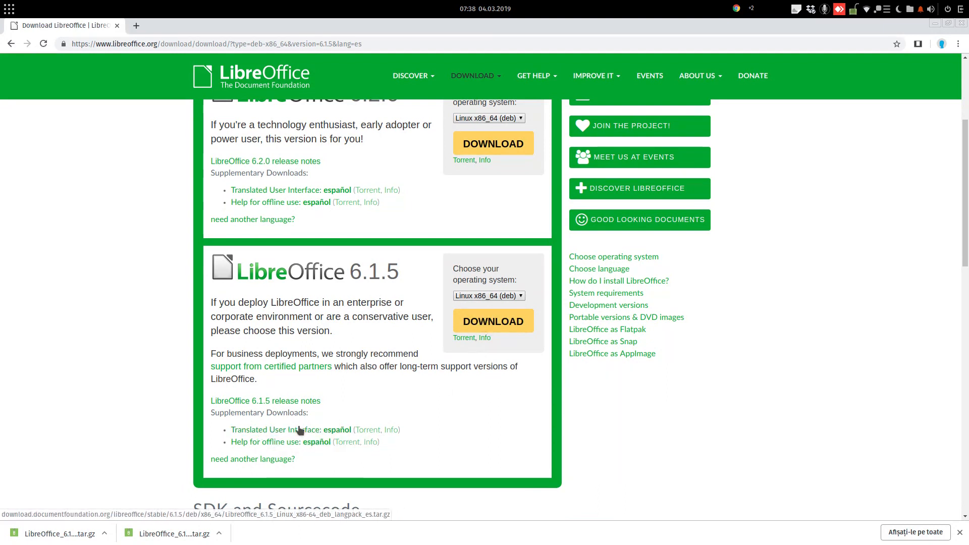
pyautogui.moveTo(300, 434)
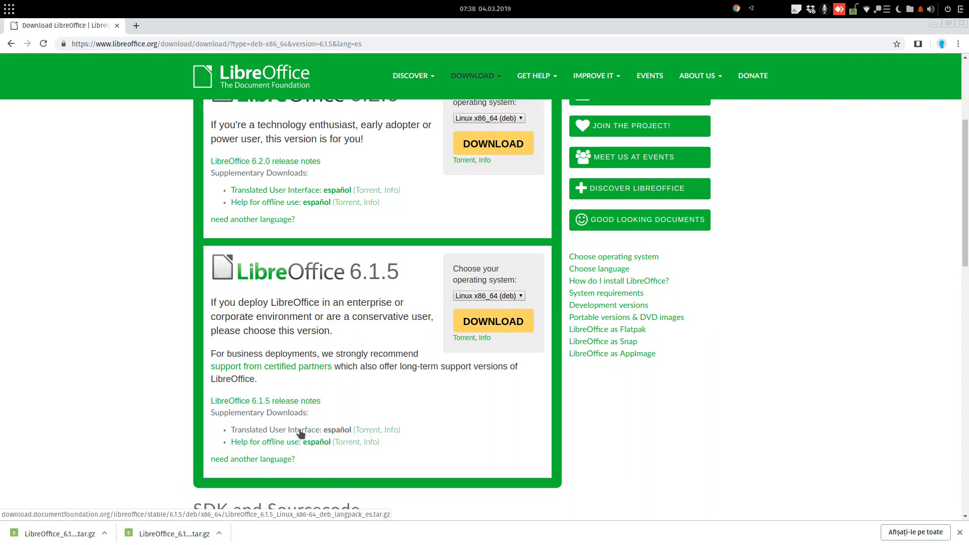
pyautogui.click(291, 430)
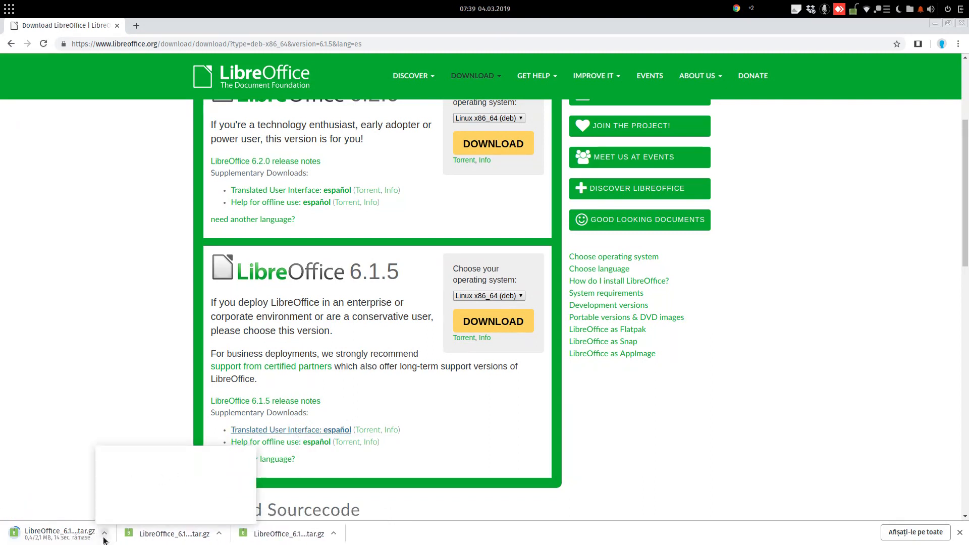
pyautogui.click(104, 536)
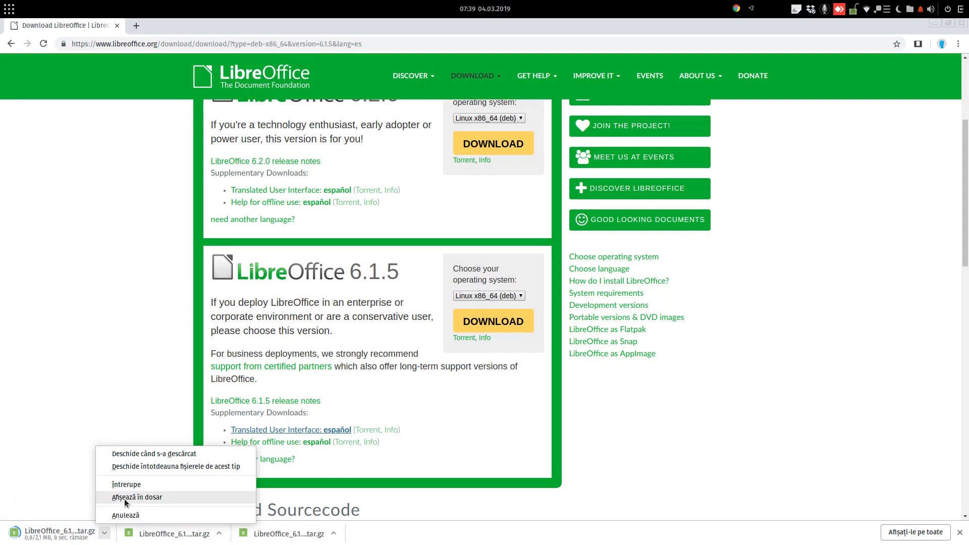
# - Show the downloaded langpack_es archive in Downloads and extract it there
pyautogui.click(136, 497)
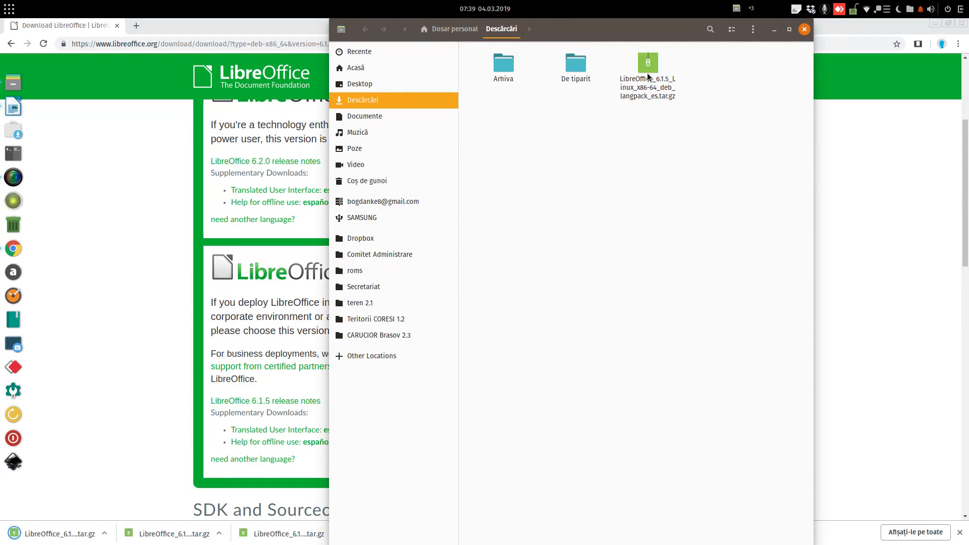
pyautogui.rightClick(647, 61)
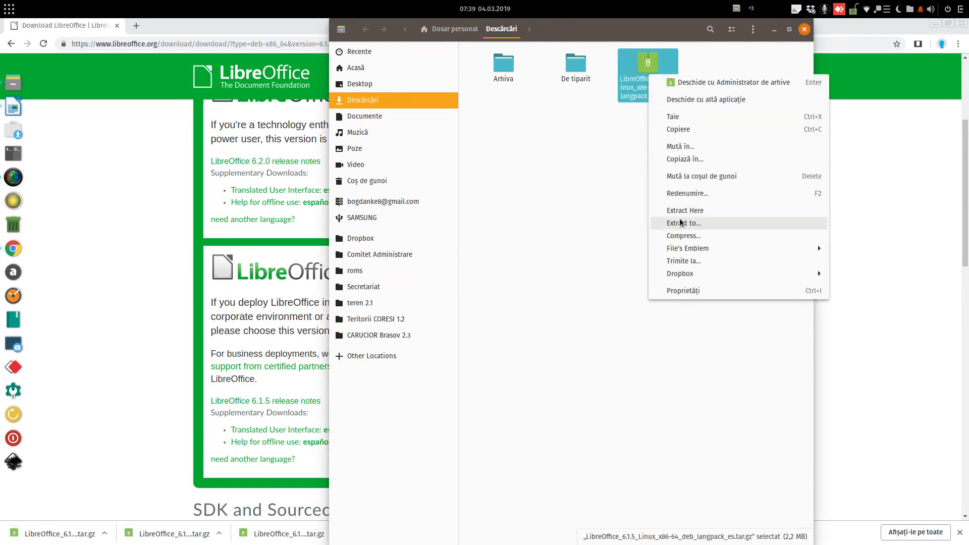
pyautogui.moveTo(702, 210)
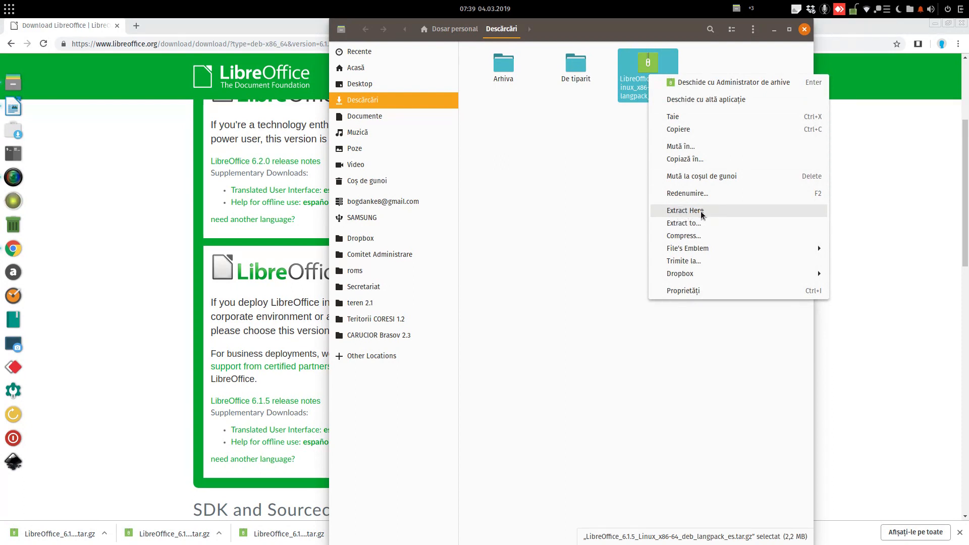
pyautogui.click(685, 210)
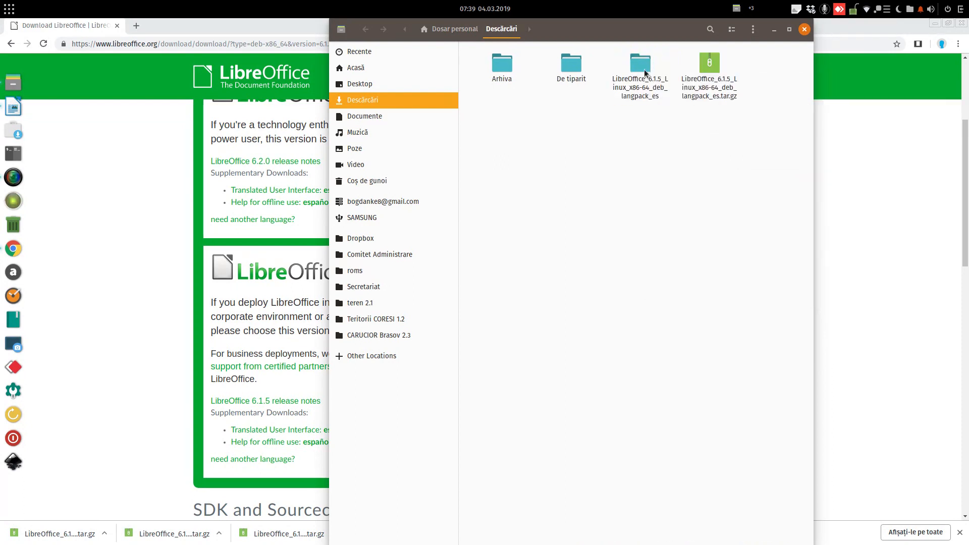
# - Enter the extracted language pack folder and its inner folder toward DEBS
pyautogui.doubleClick(640, 61)
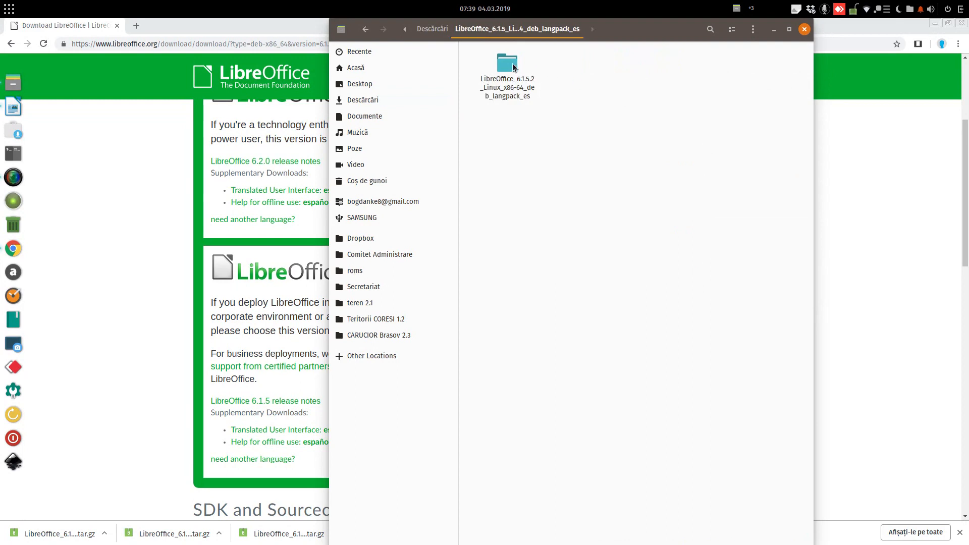
pyautogui.doubleClick(507, 62)
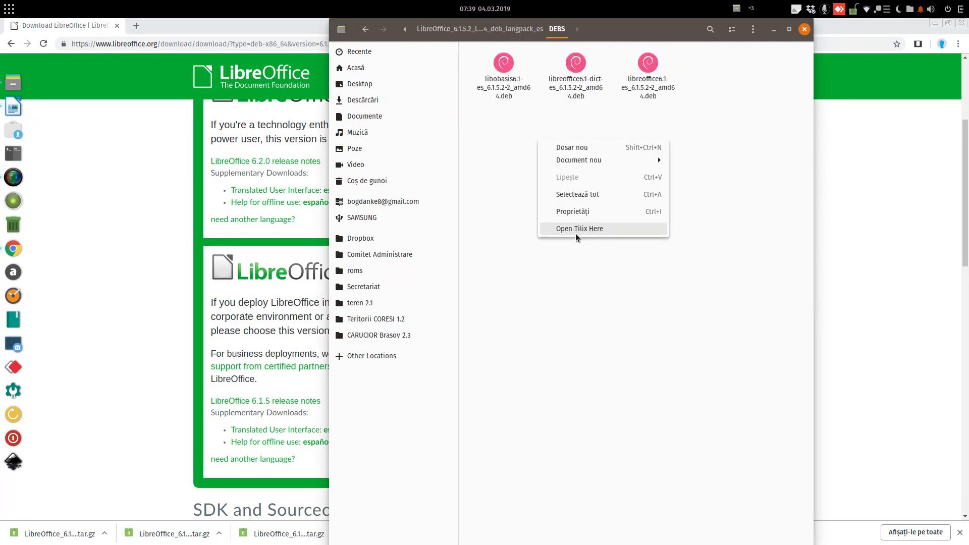
# - In a Tilix terminal in the DEBS folder, run sudo dpkg -i *.deb to install the Spanish packages
pyautogui.click(579, 228)
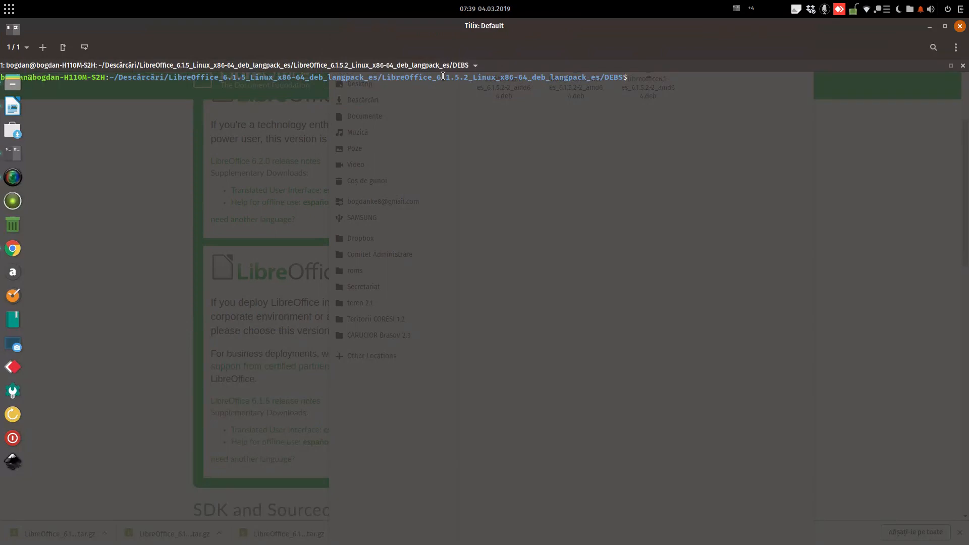
pyautogui.write('sudo dpkg -i *.deb')
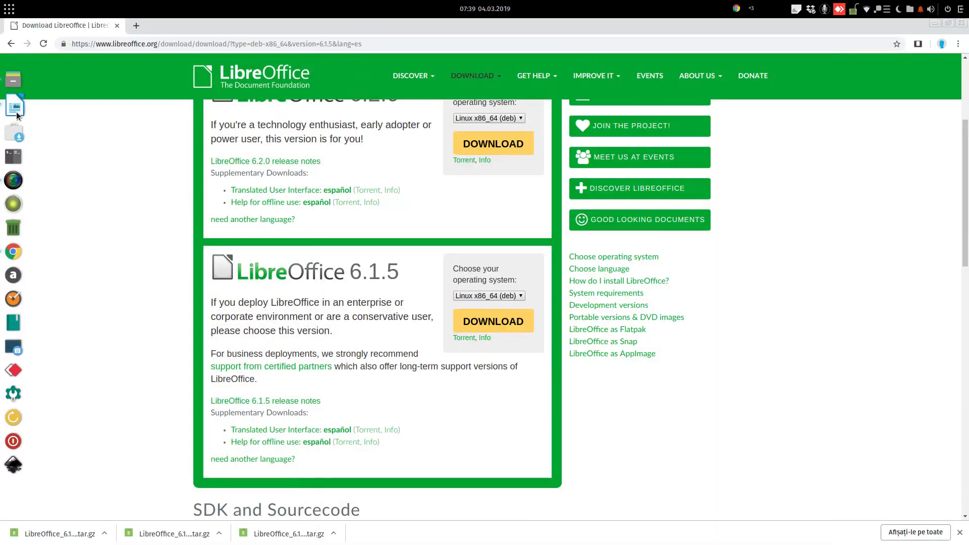
# - Launch Writer and recheck the Languages page of the options, interface still English
pyautogui.click(183, 43)
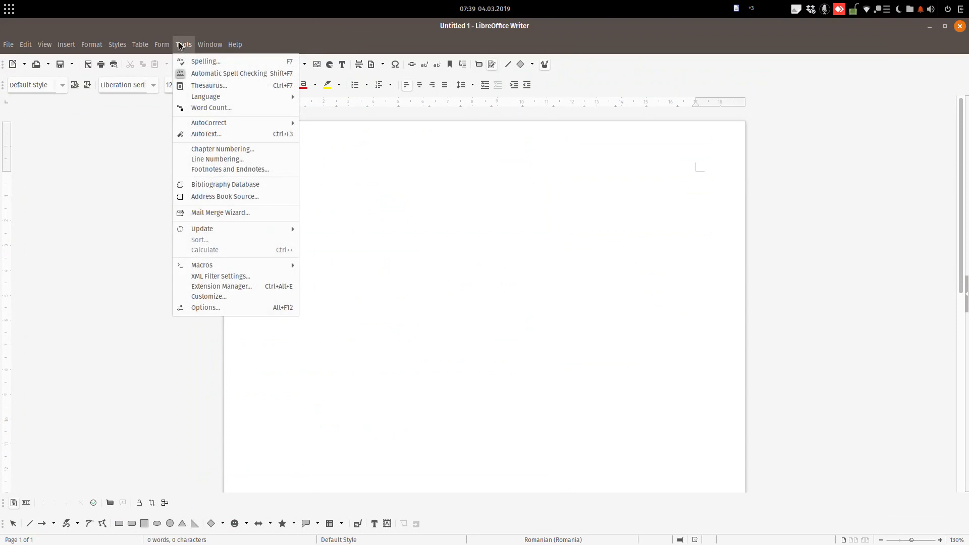
pyautogui.click(205, 307)
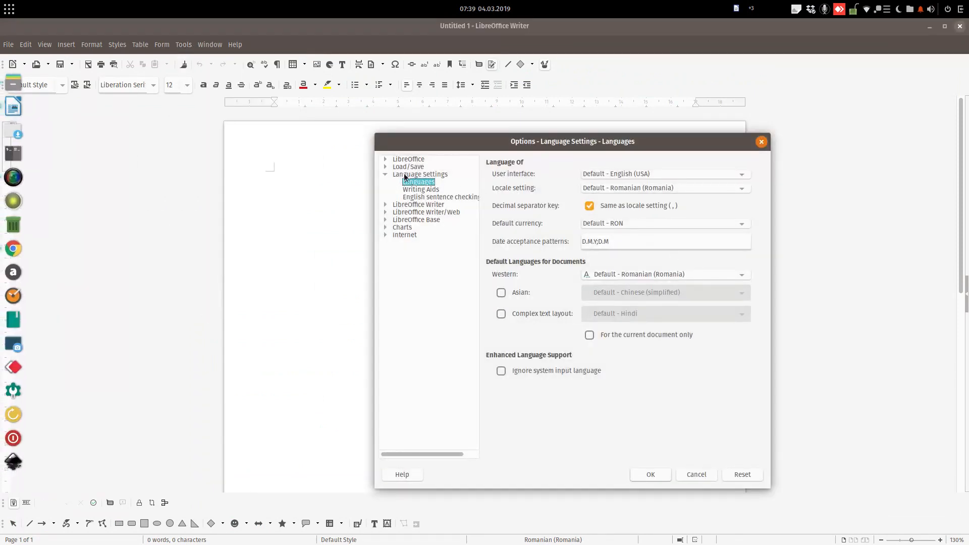
pyautogui.click(741, 173)
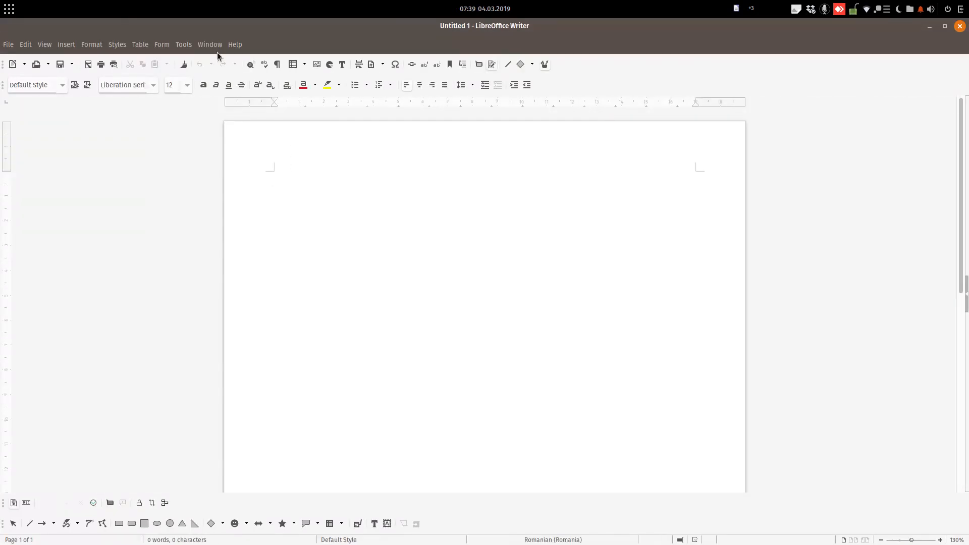
pyautogui.click(183, 44)
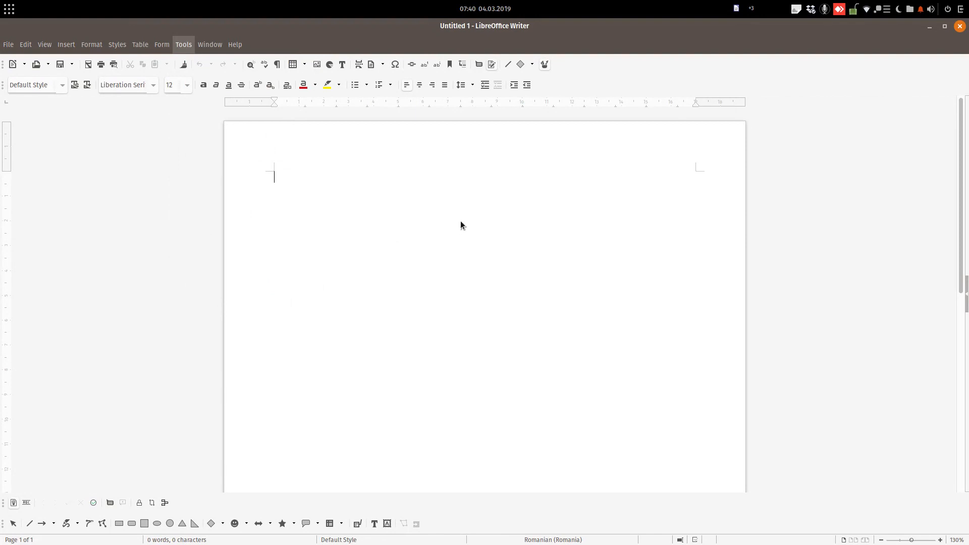
# - Set the user interface language to Spanish (Spain) and restart LibreOffice to apply it
pyautogui.click(182, 43)
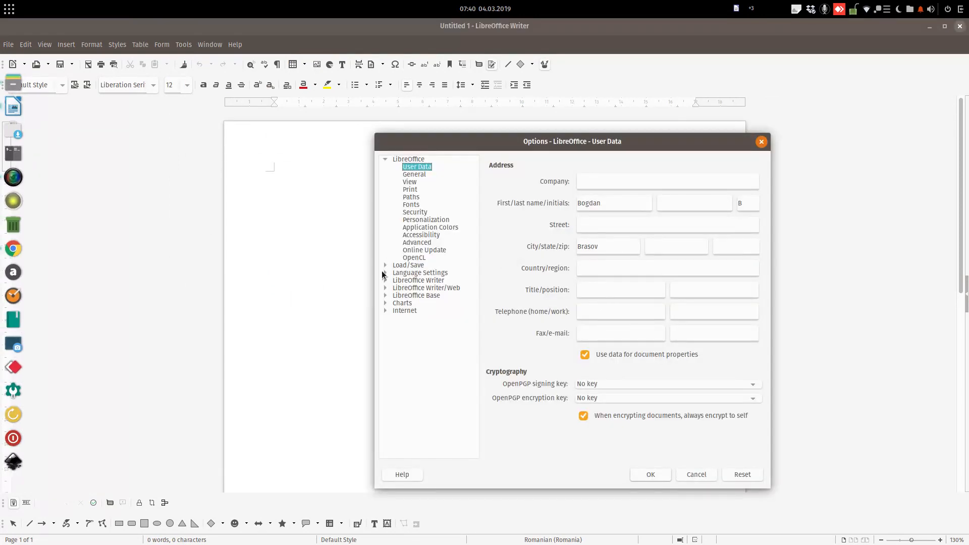
pyautogui.click(421, 272)
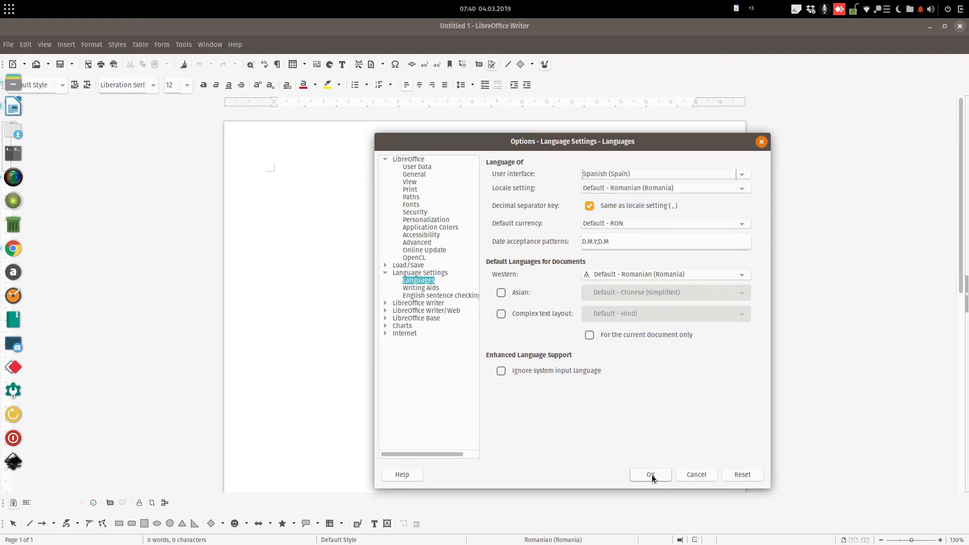
pyautogui.click(650, 474)
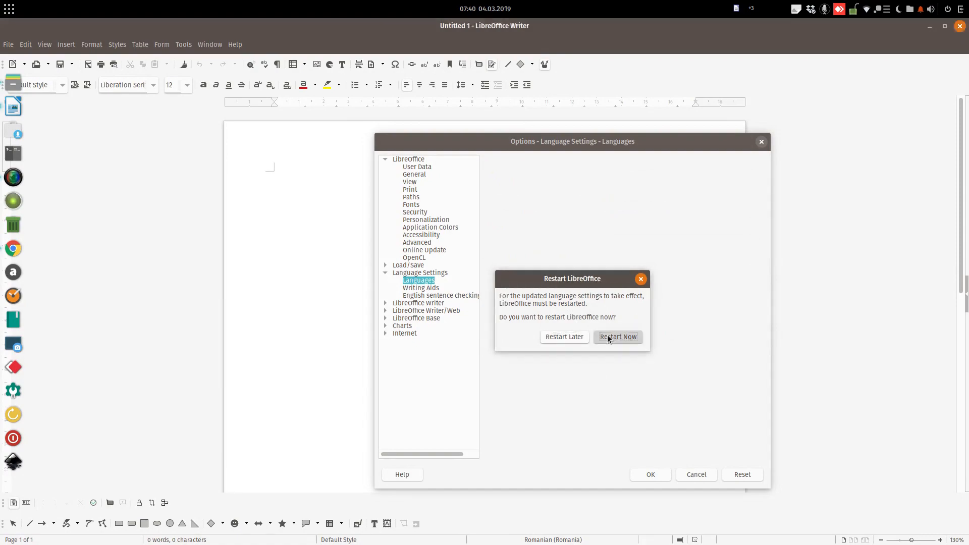
pyautogui.click(618, 337)
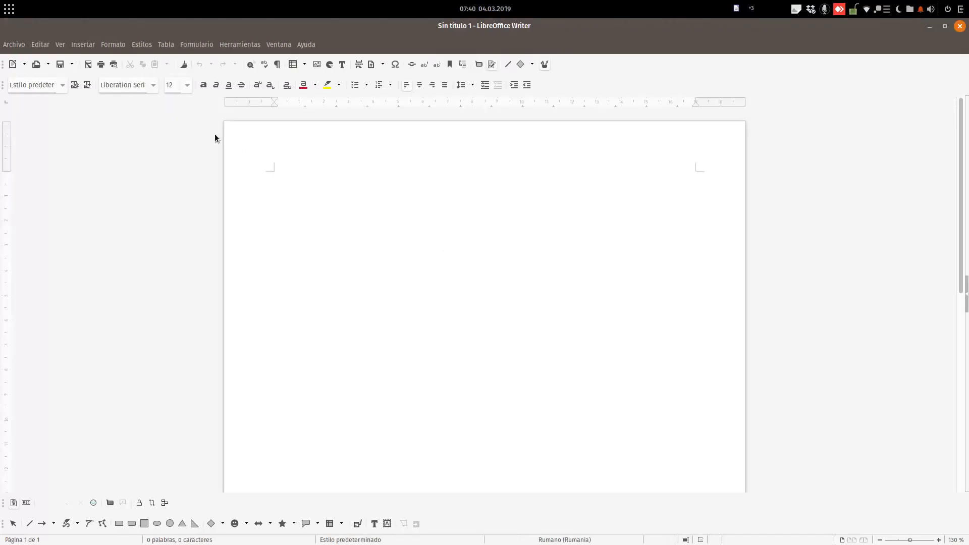
# - Browse the Spanish Insertar, Formato and Formulario menus, then enter Herramientas > Opciones
pyautogui.click(82, 45)
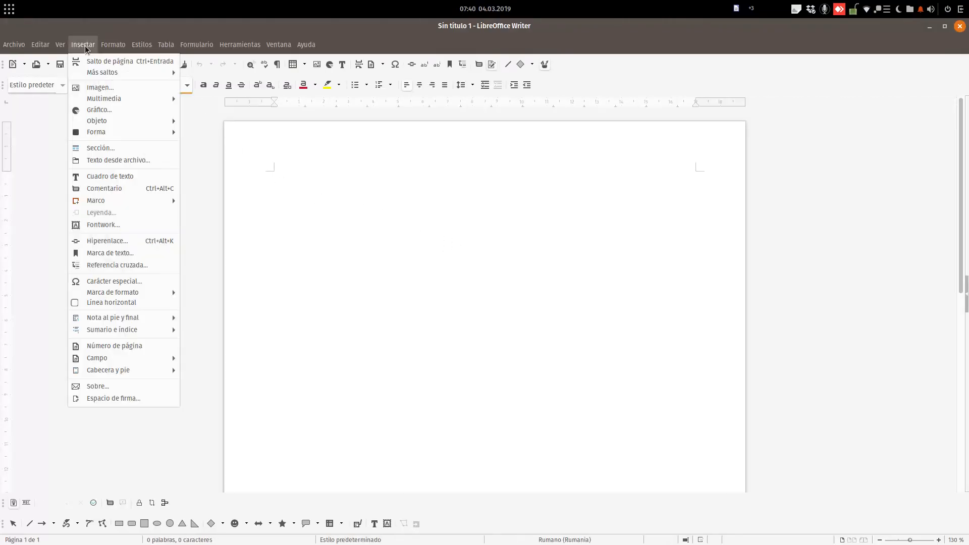
pyautogui.click(113, 44)
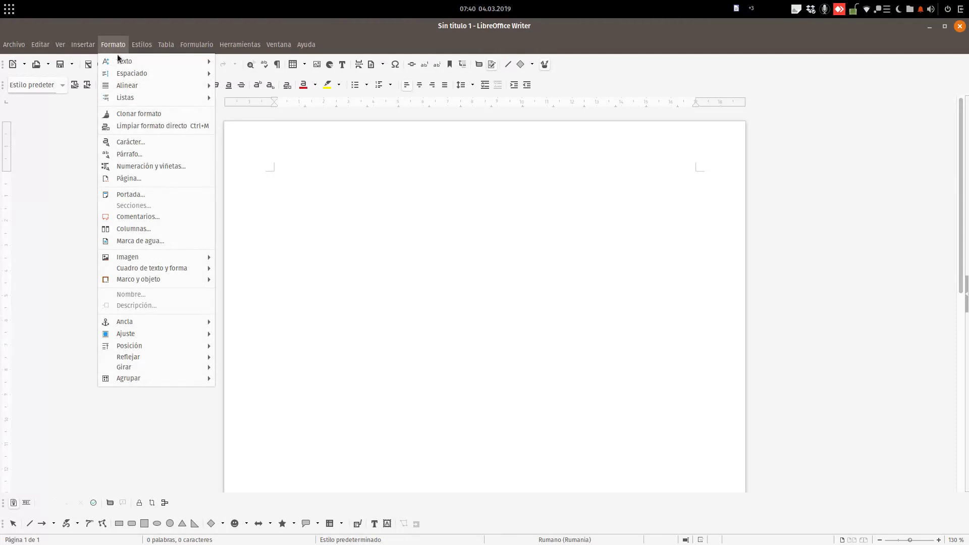
pyautogui.moveTo(124, 61)
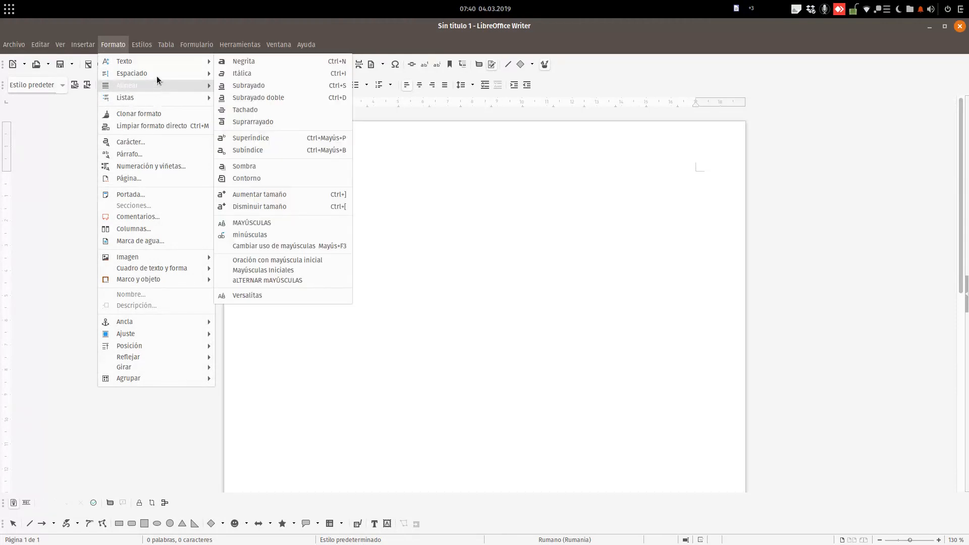
pyautogui.click(197, 44)
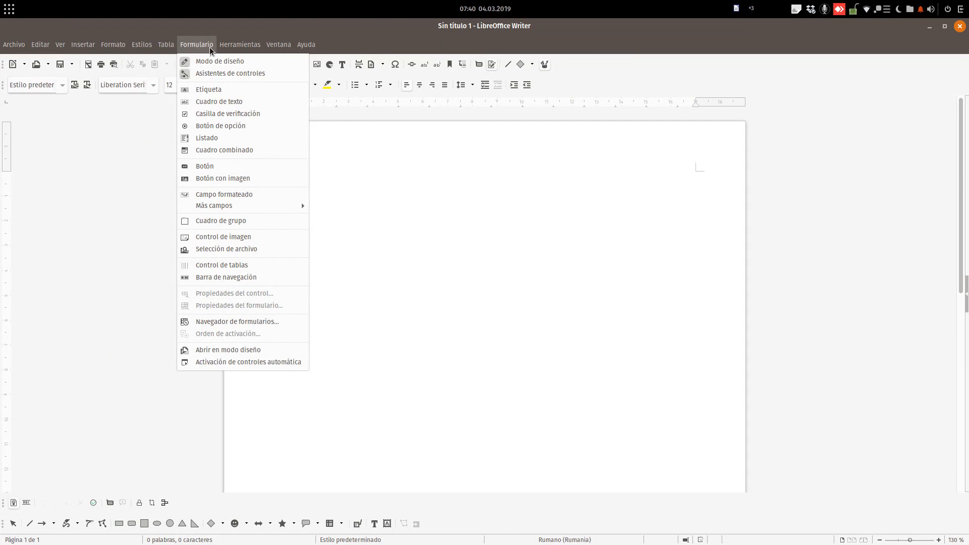
pyautogui.click(239, 43)
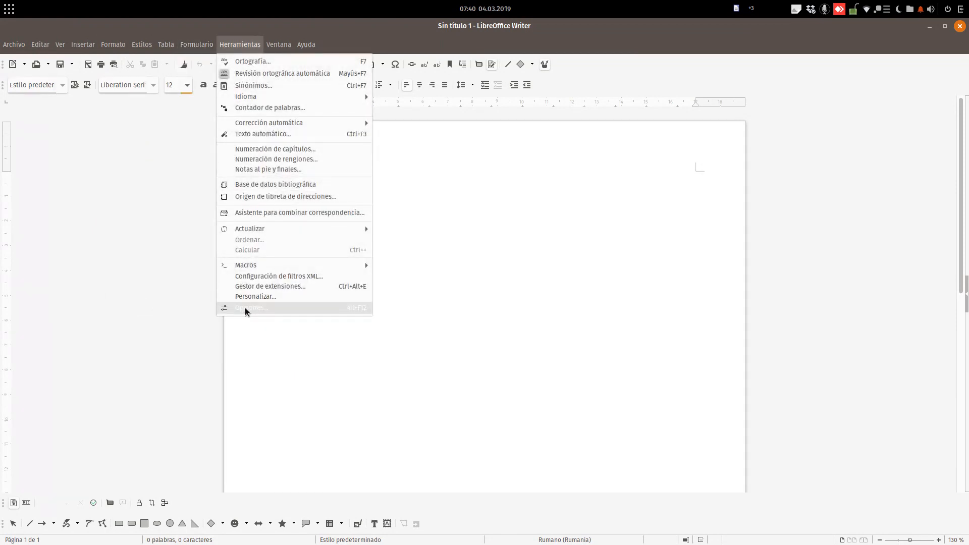
pyautogui.click(253, 307)
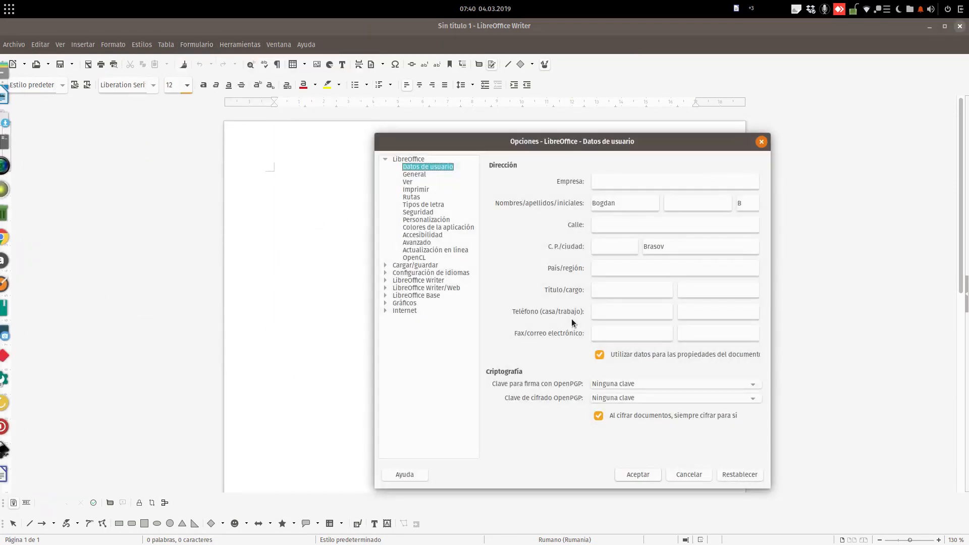
# - Under Configuración de idiomas > Idiomas, set Interfaz de usuario to Inglés (EE. UU.)
pyautogui.click(384, 273)
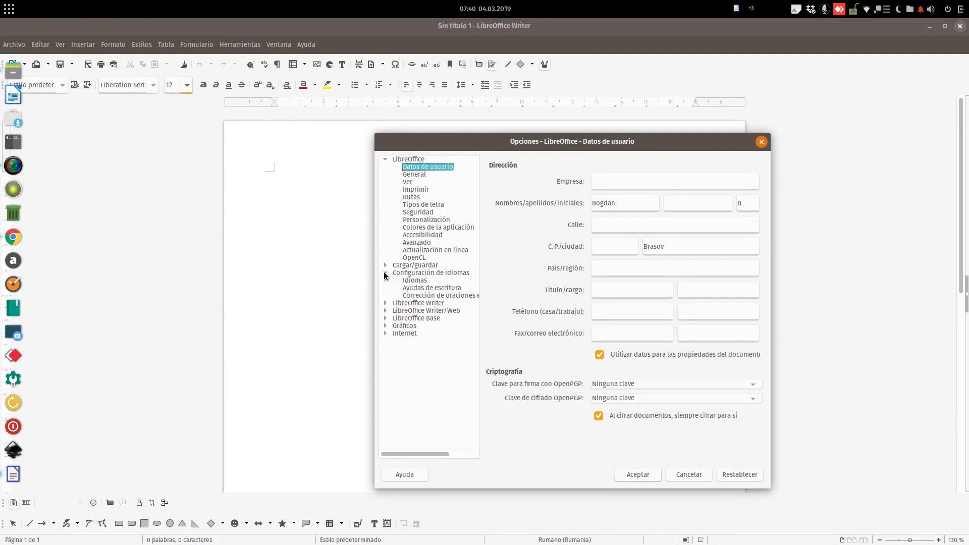
pyautogui.click(415, 280)
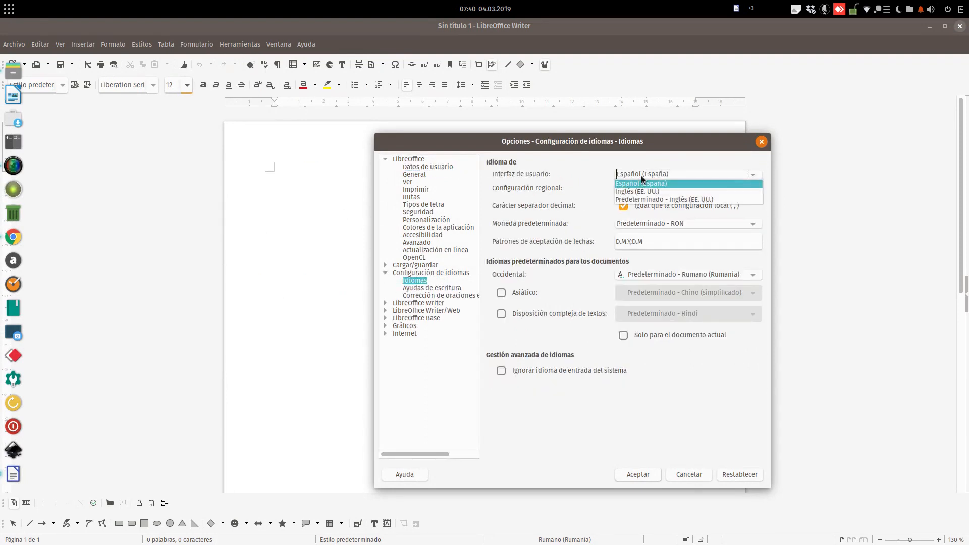
pyautogui.click(636, 192)
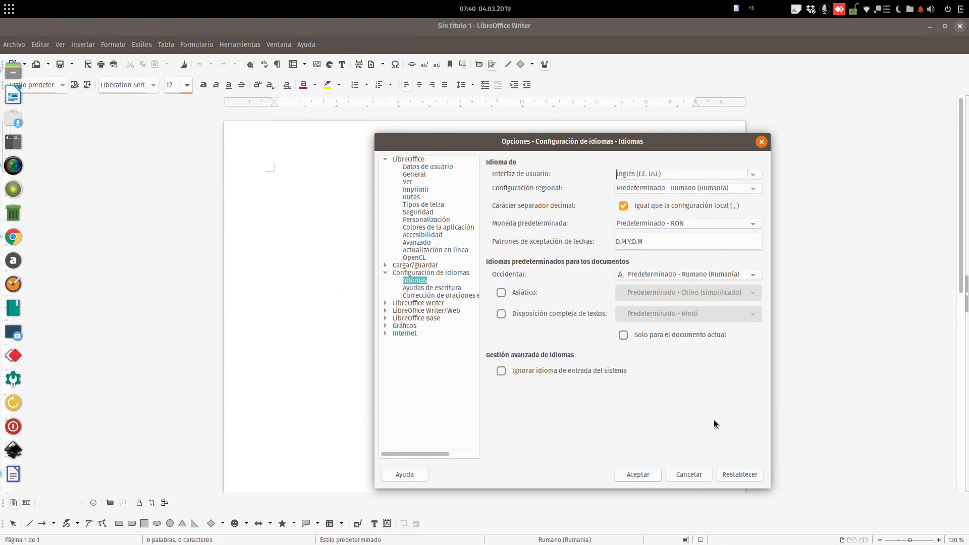